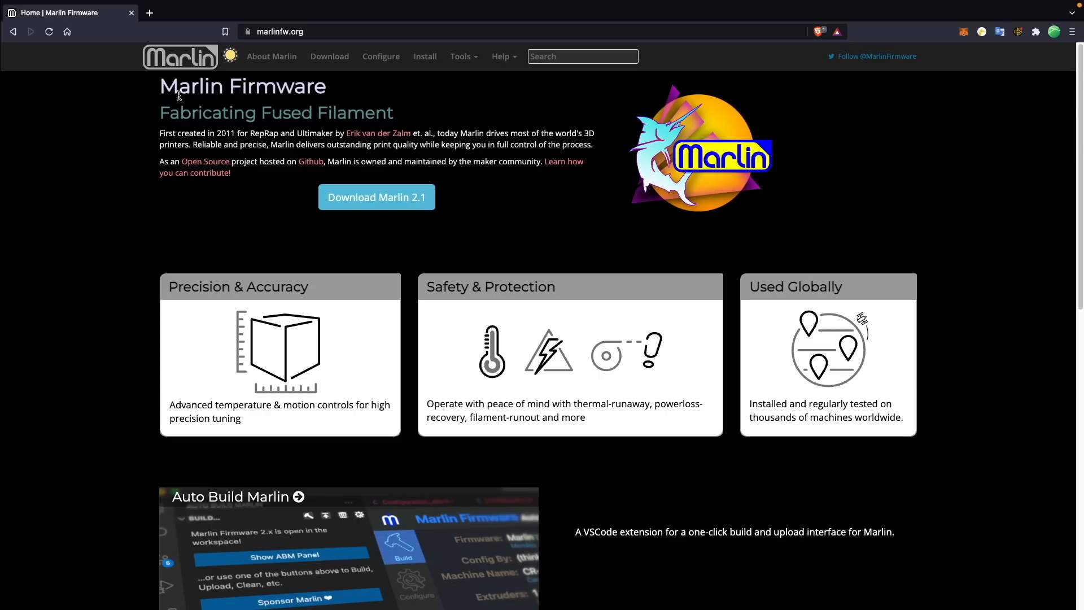
{"action": "mouse_move", "coordinate": [756, 168]}
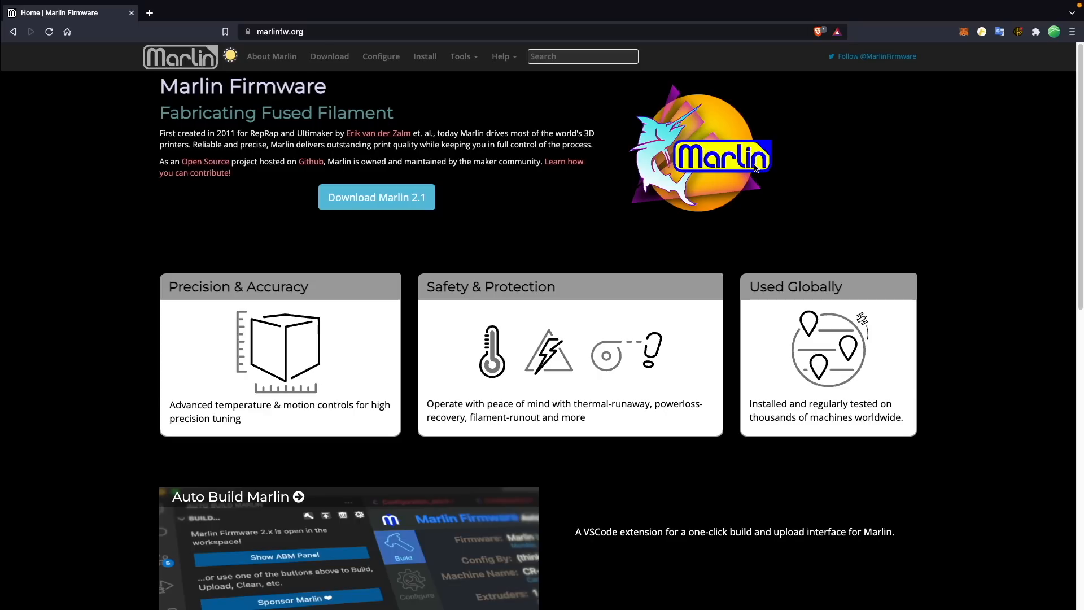
Step: Browse the out-of-stock SparkFun Raspberry Pi 3 B+ product page
{"action": "scroll", "scroll_direction": "down", "scroll_amount": 3}
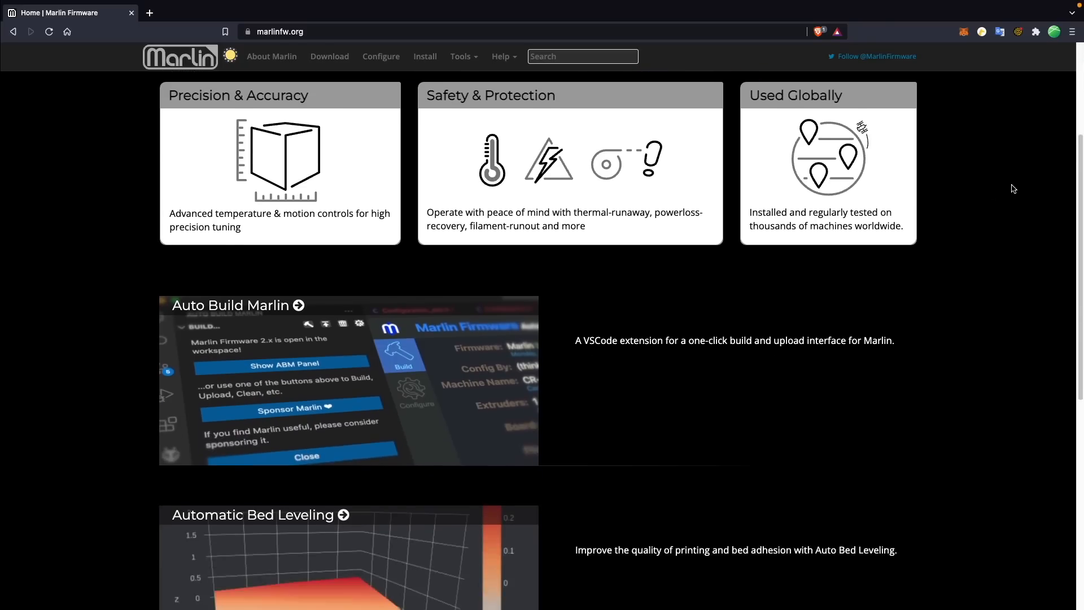
{"action": "scroll", "scroll_direction": "down", "scroll_amount": 3}
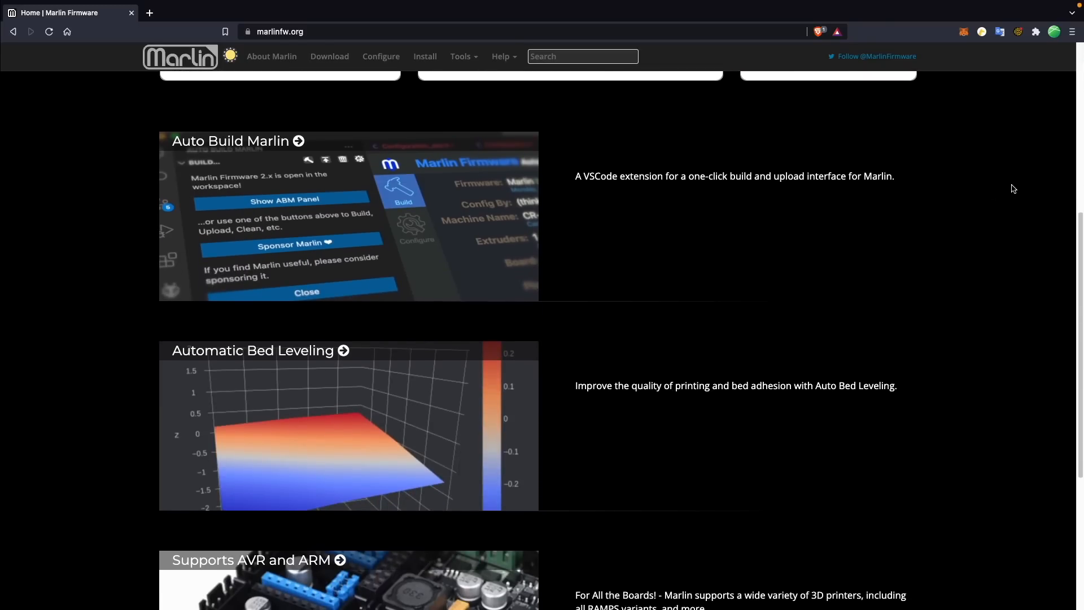
{"action": "scroll", "scroll_direction": "down", "scroll_amount": 3}
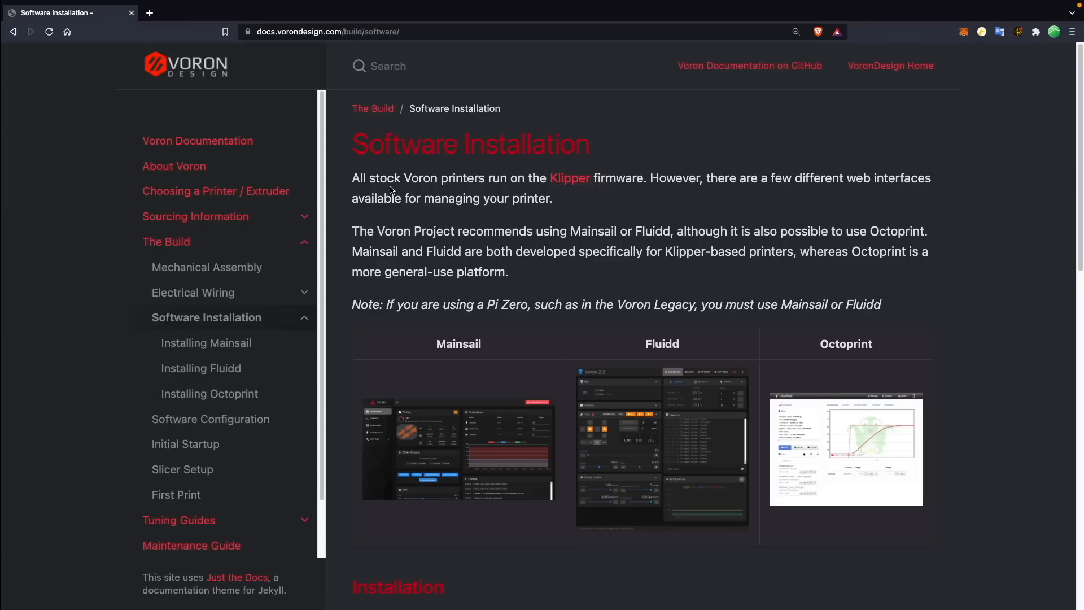
{"action": "mouse_move", "coordinate": [906, 190]}
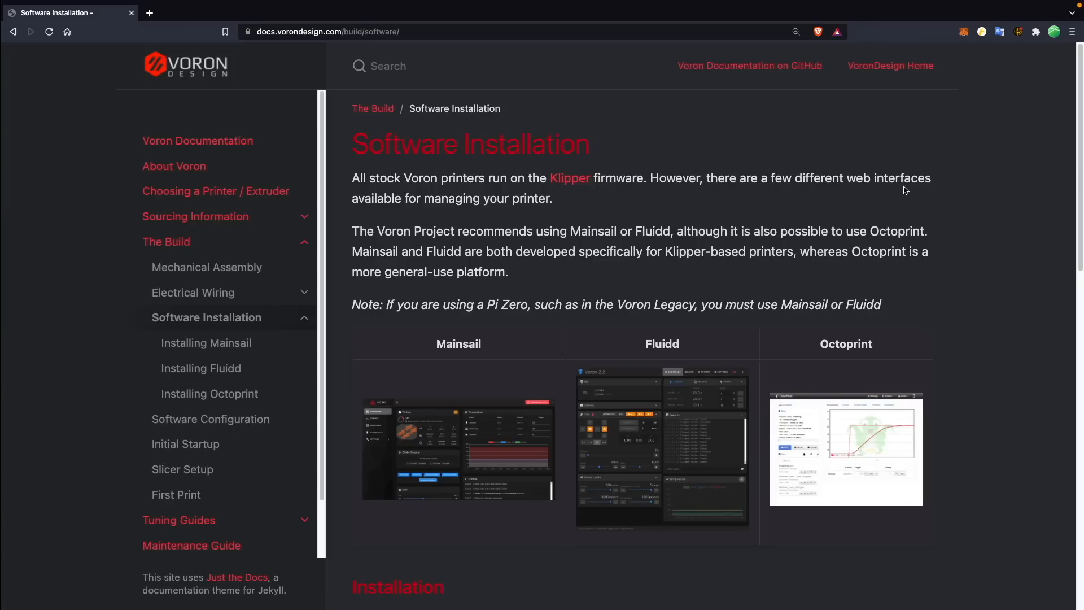
{"action": "mouse_move", "coordinate": [985, 197]}
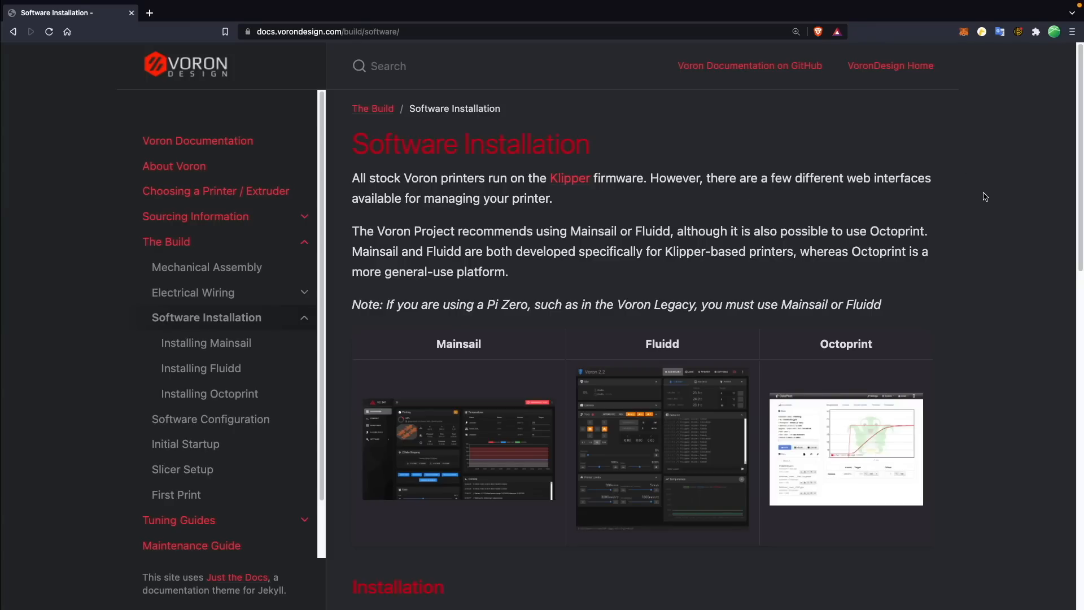
{"action": "left_click", "coordinate": [569, 178]}
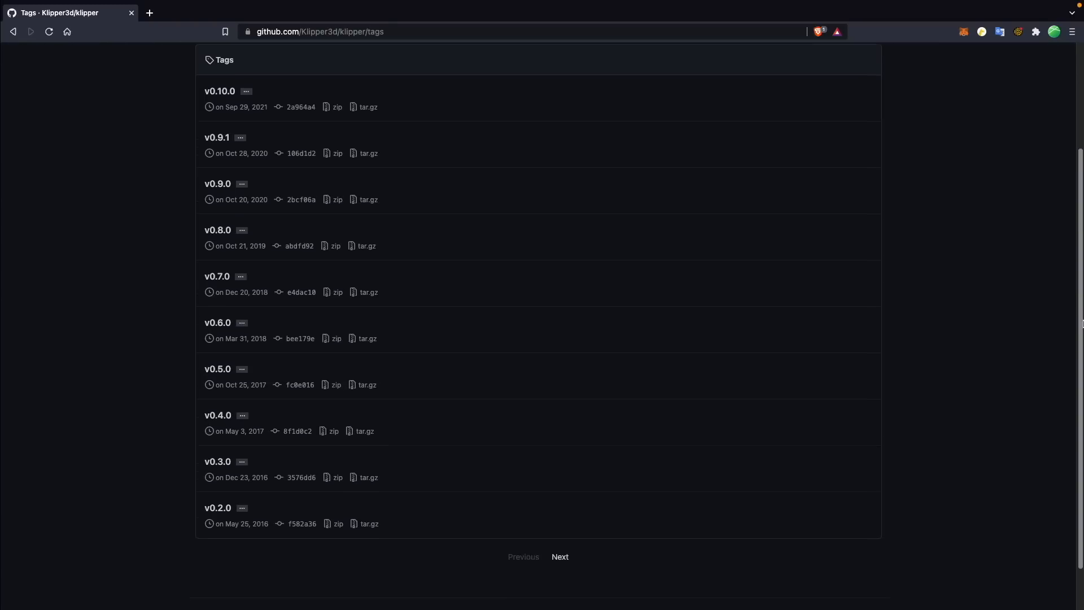
Step: Scroll through eBay 'pi 3' search results for used and new Raspberry Pi 3 boards
{"action": "scroll", "scroll_direction": "down", "scroll_amount": 3}
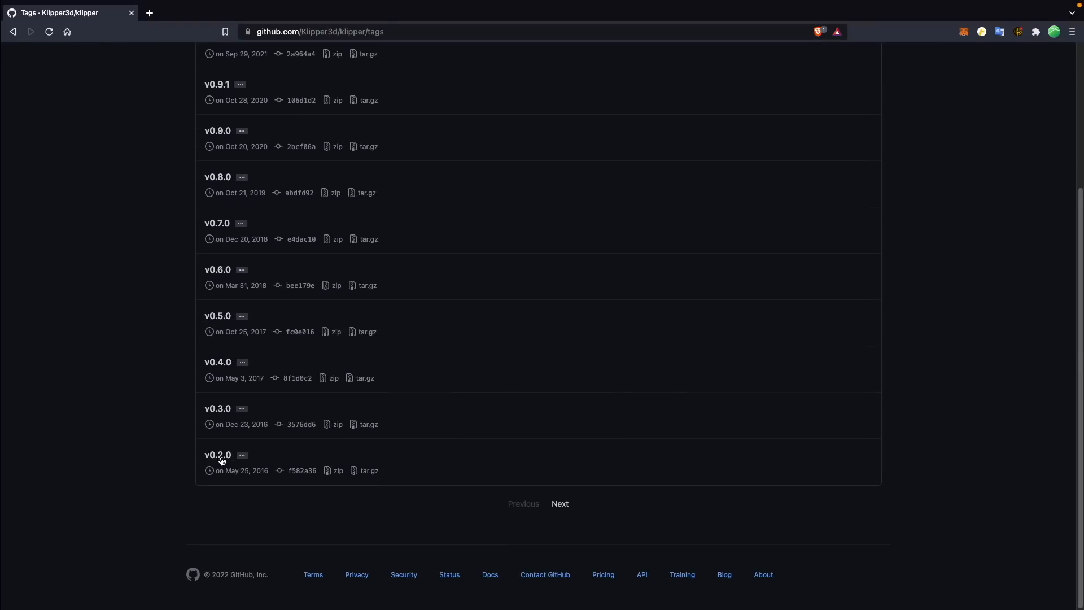
{"action": "left_click", "coordinate": [218, 454]}
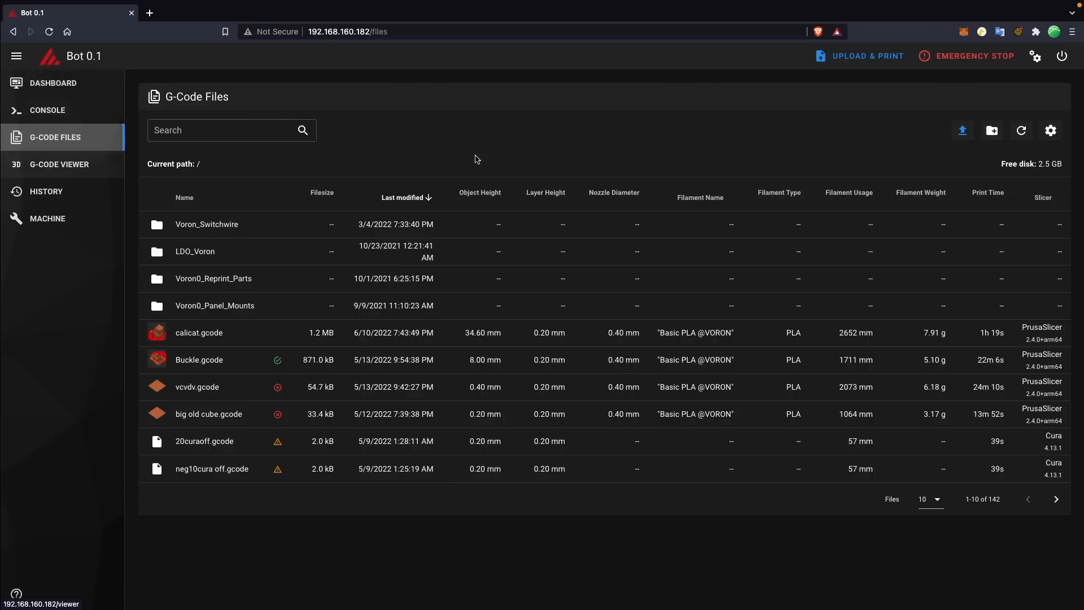
{"action": "left_click", "coordinate": [961, 130]}
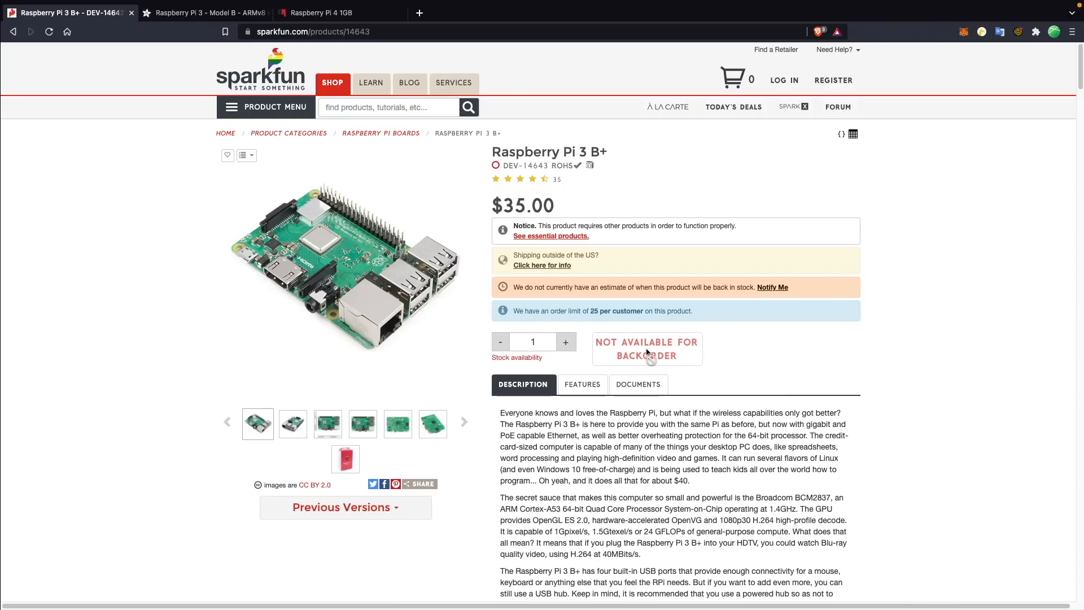
{"action": "left_click", "coordinate": [204, 13]}
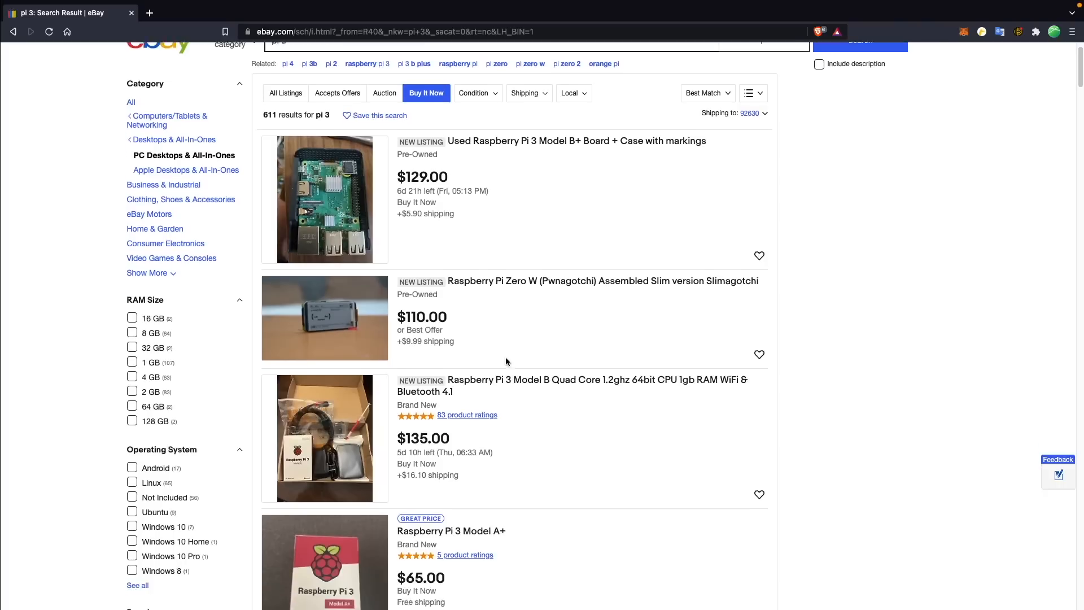
{"action": "scroll", "scroll_direction": "down", "scroll_amount": 3}
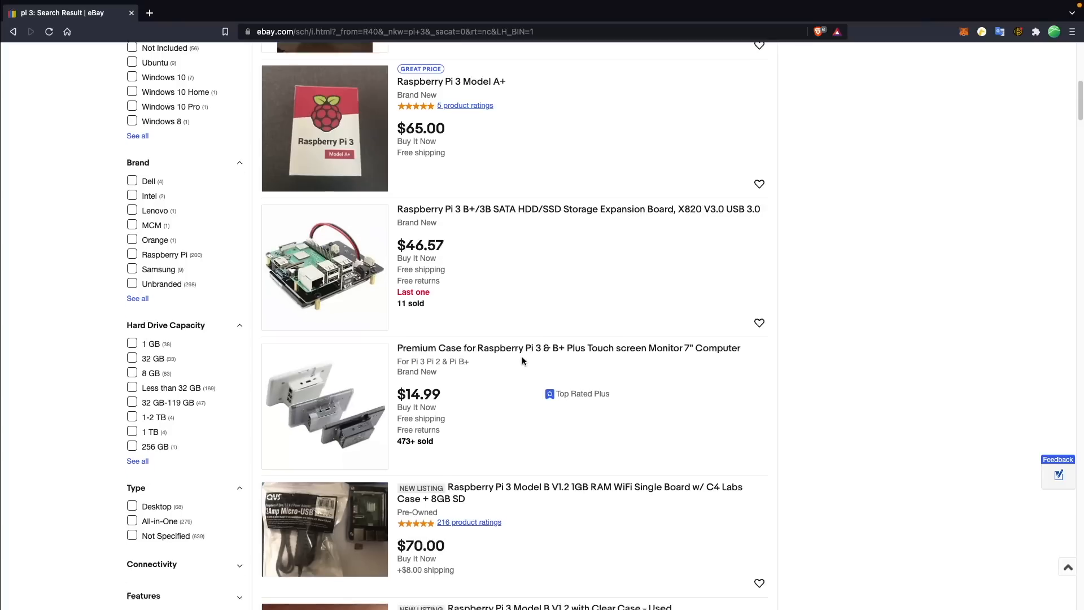
{"action": "scroll", "scroll_direction": "down", "scroll_amount": 3}
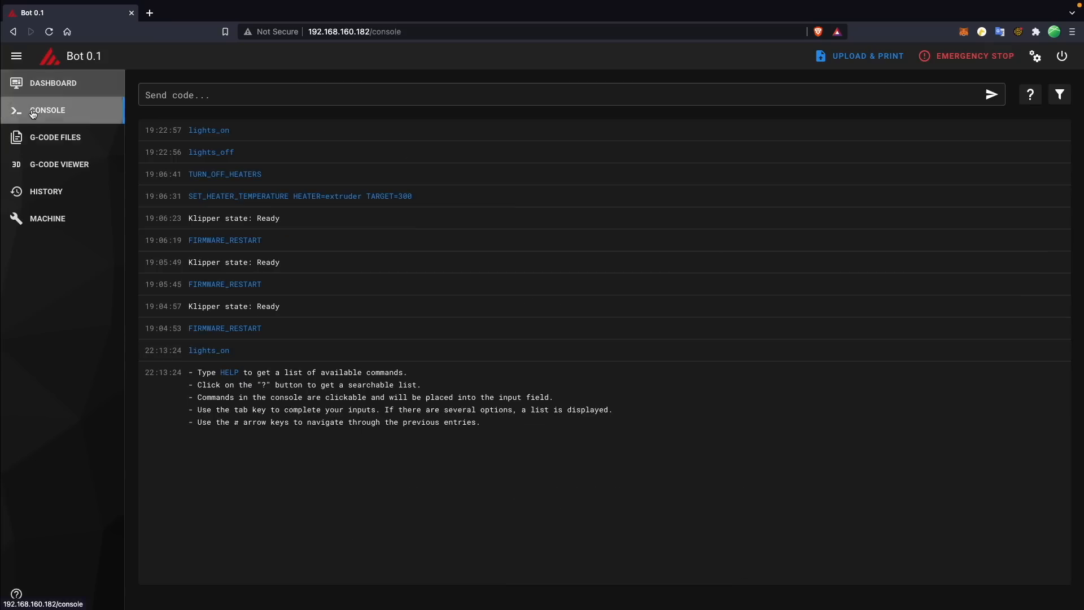
Step: Preview the cat G-code file in the 3D viewer and orbit to view it from above
{"action": "left_click", "coordinate": [54, 136]}
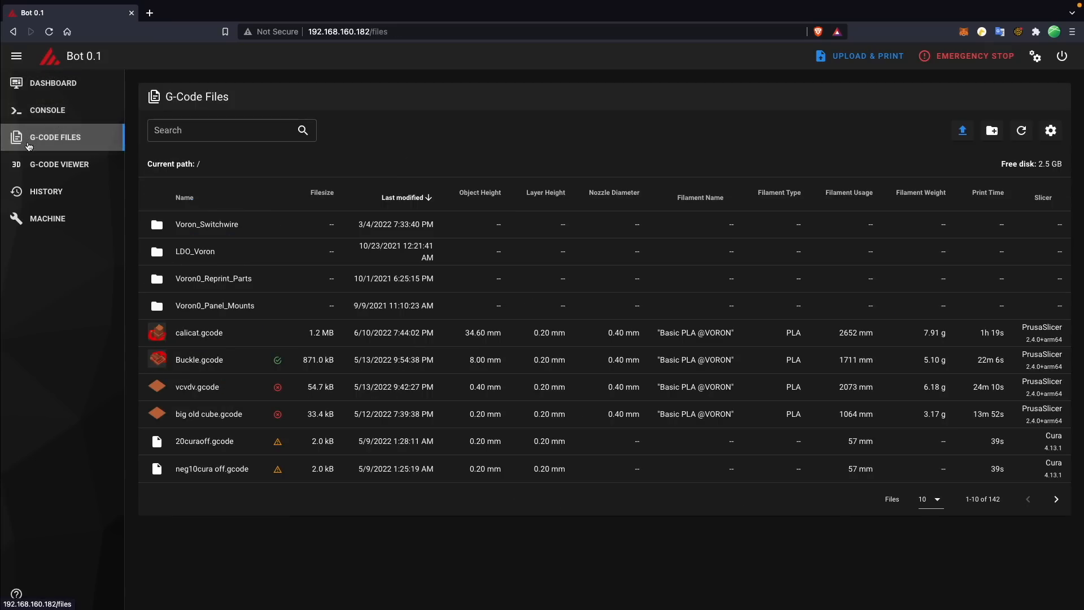
{"action": "left_click", "coordinate": [59, 164]}
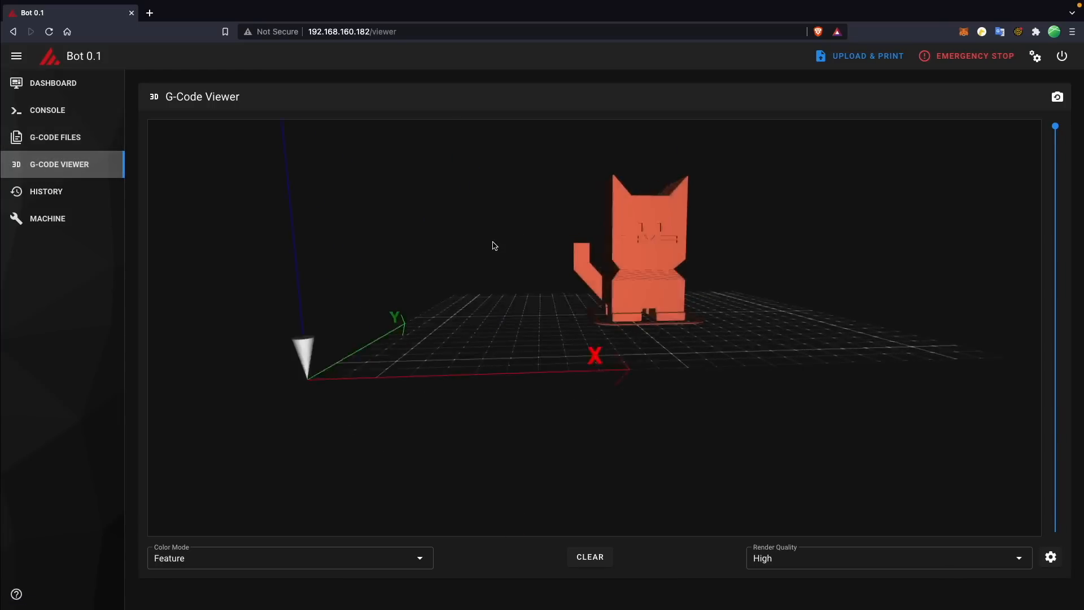
{"action": "left_click_drag", "start_coordinate": [494, 245], "coordinate": [582, 353]}
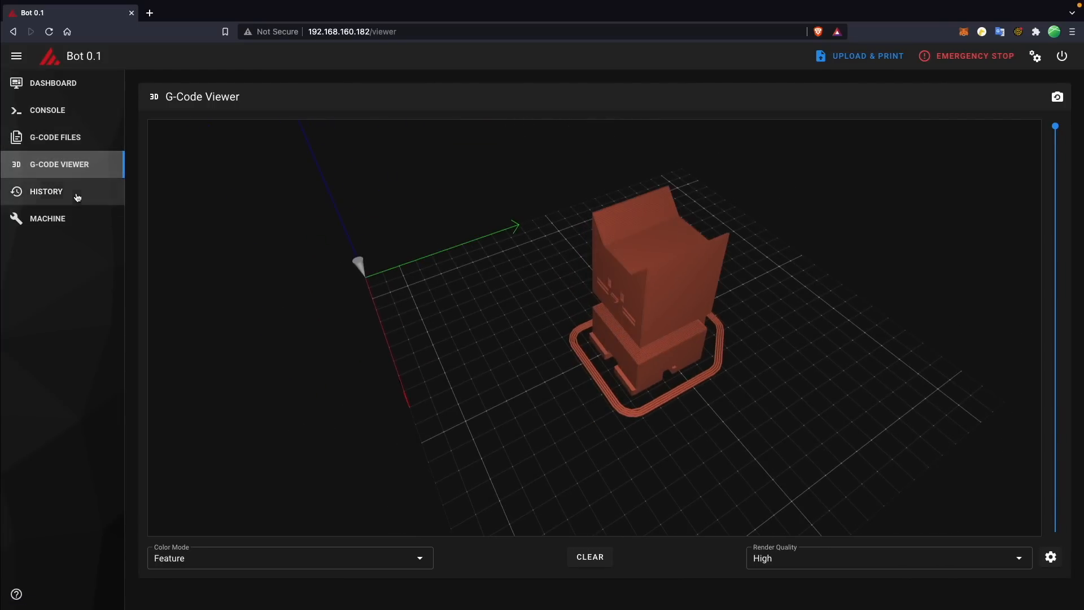
{"action": "left_click", "coordinate": [45, 191]}
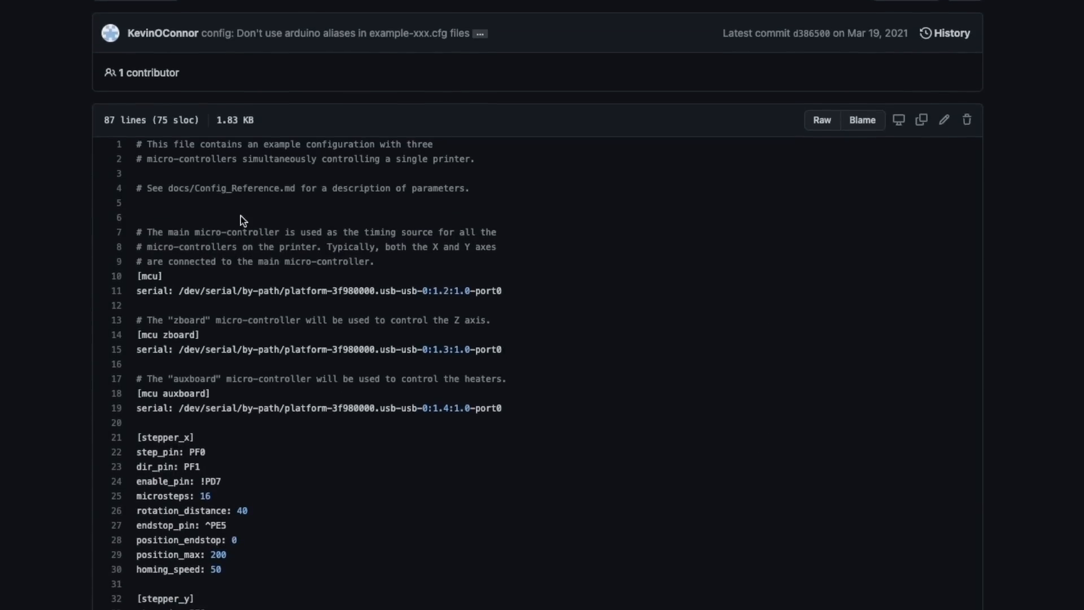
{"action": "mouse_move", "coordinate": [145, 170]}
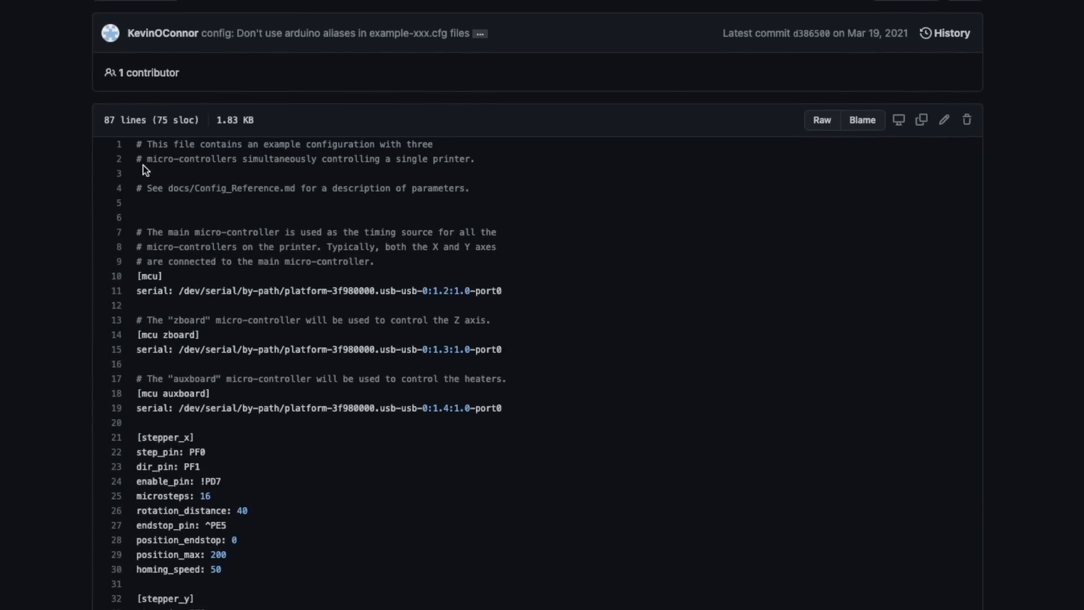
{"action": "mouse_move", "coordinate": [210, 290]}
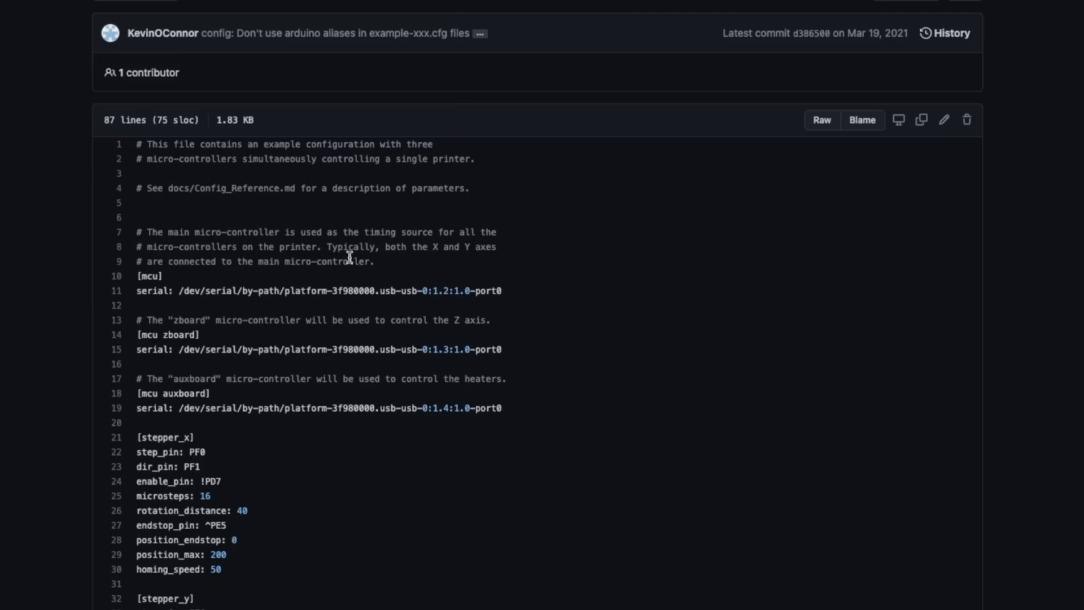
{"action": "scroll", "scroll_direction": "down", "scroll_amount": 3}
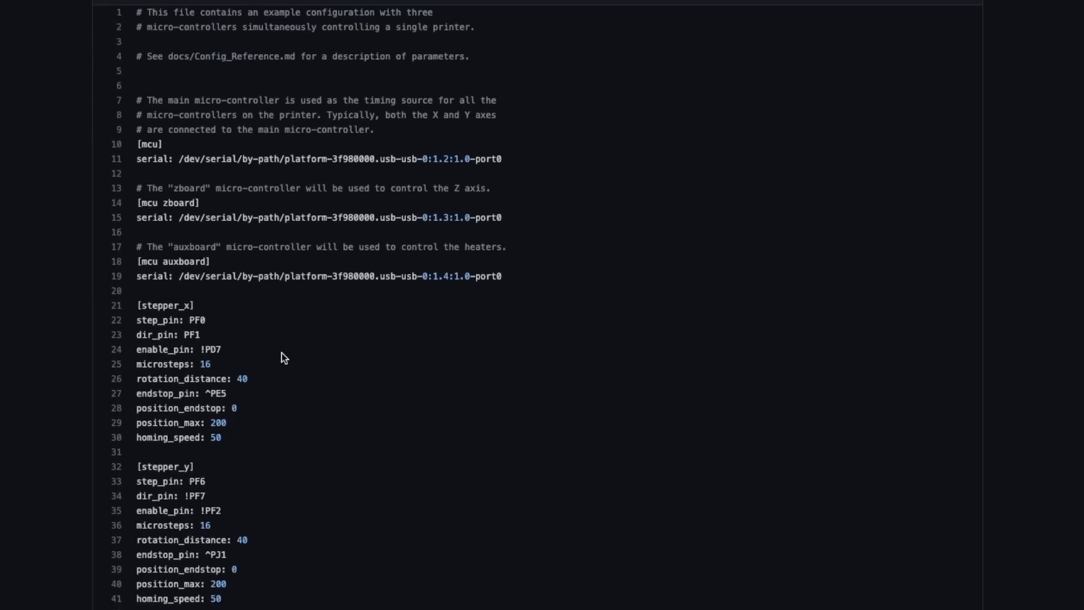
{"action": "scroll", "scroll_direction": "down", "scroll_amount": 3}
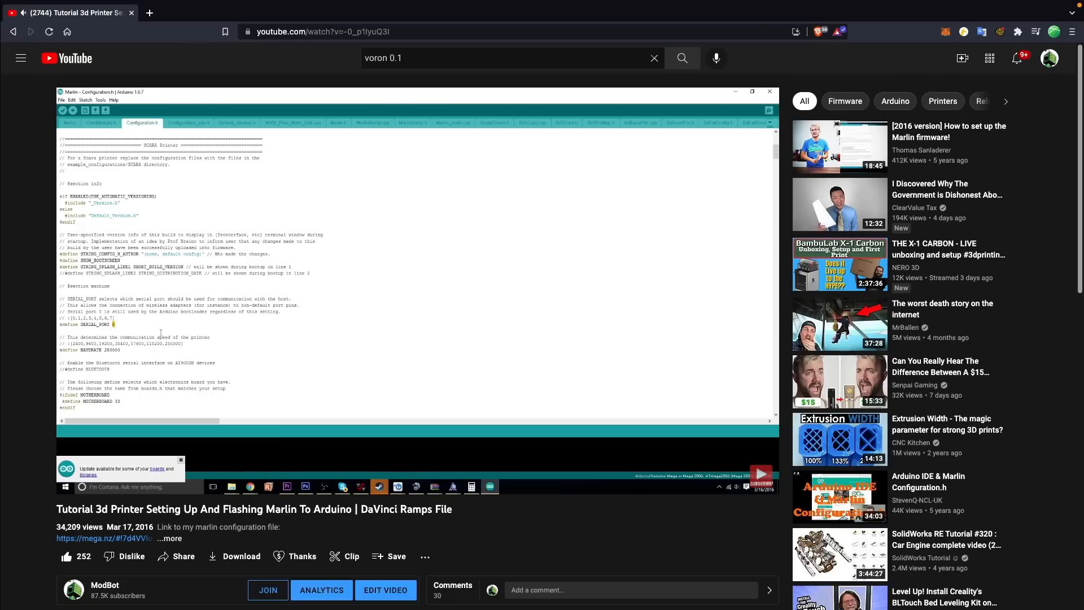
{"action": "double_click", "coordinate": [96, 324]}
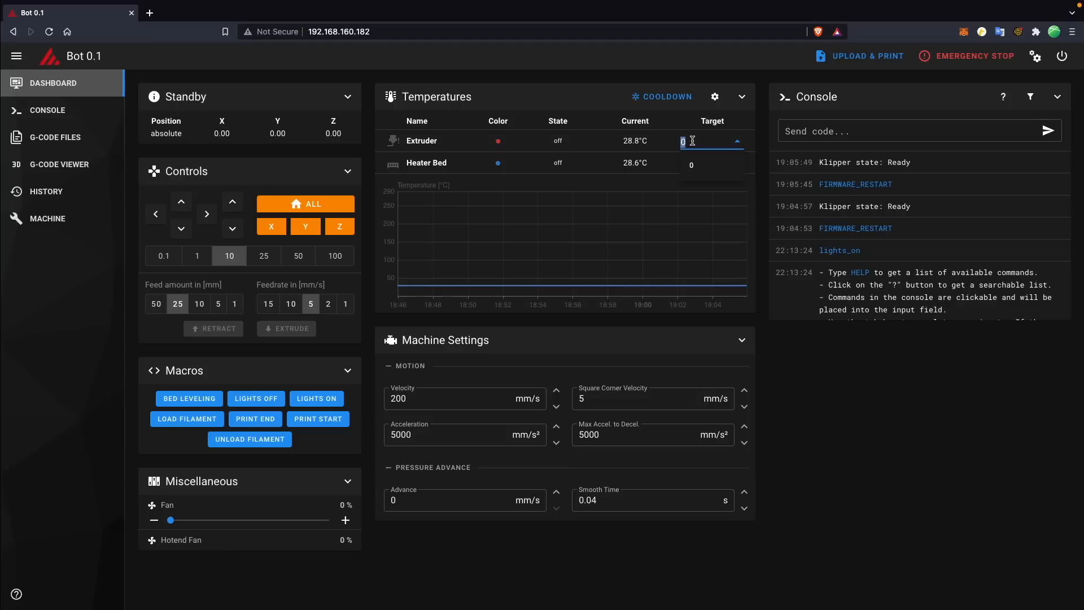
Step: Save printer.cfg with extruder max_temp 300 and set the extruder to 300°C
{"action": "type", "text": "300"}
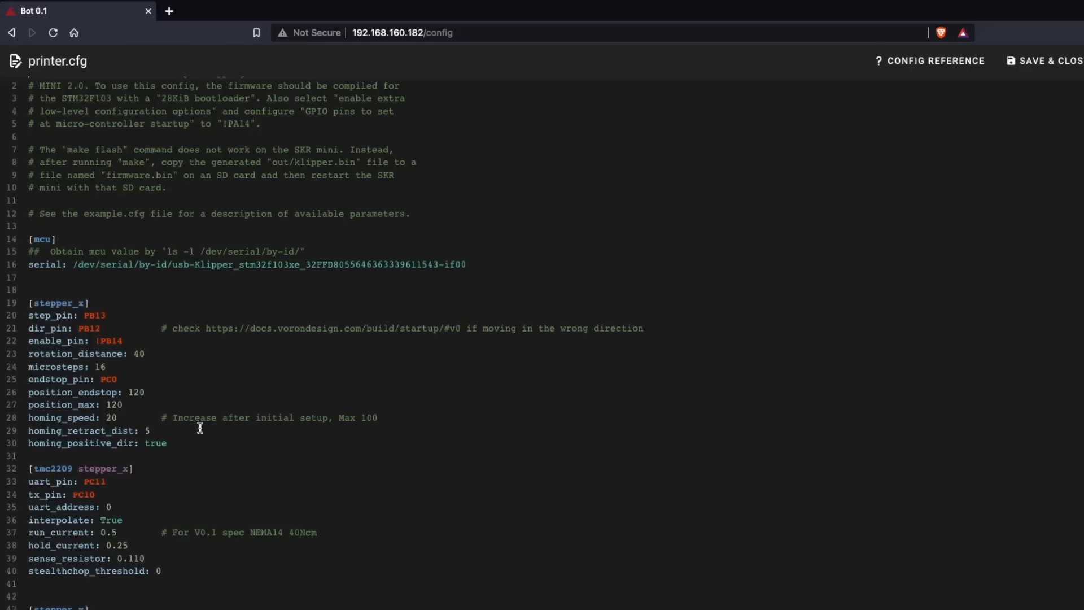
{"action": "scroll", "scroll_direction": "down", "scroll_amount": 3}
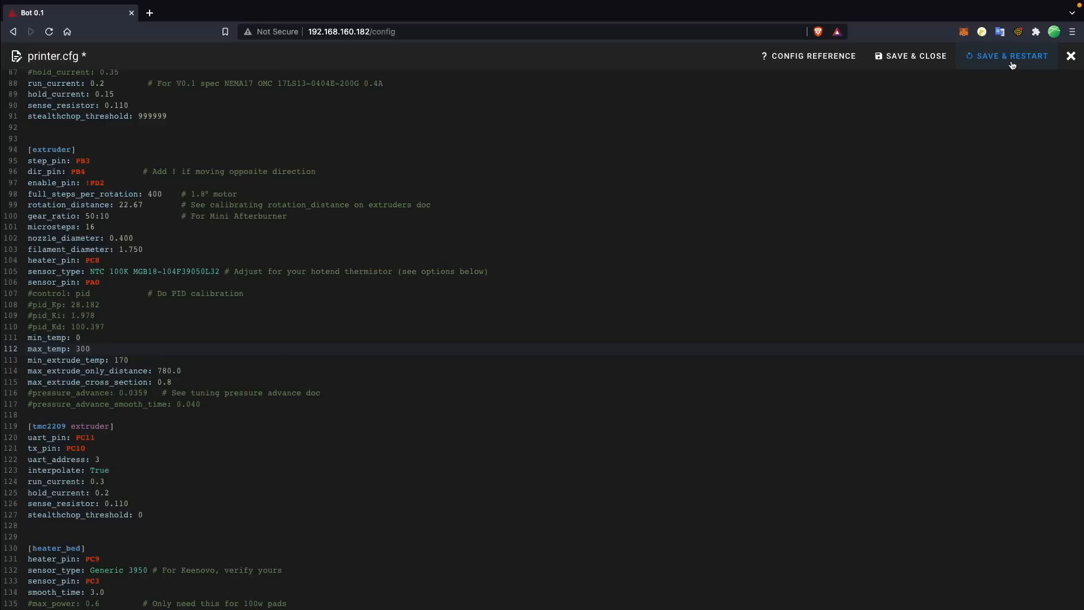
{"action": "left_click", "coordinate": [1011, 56]}
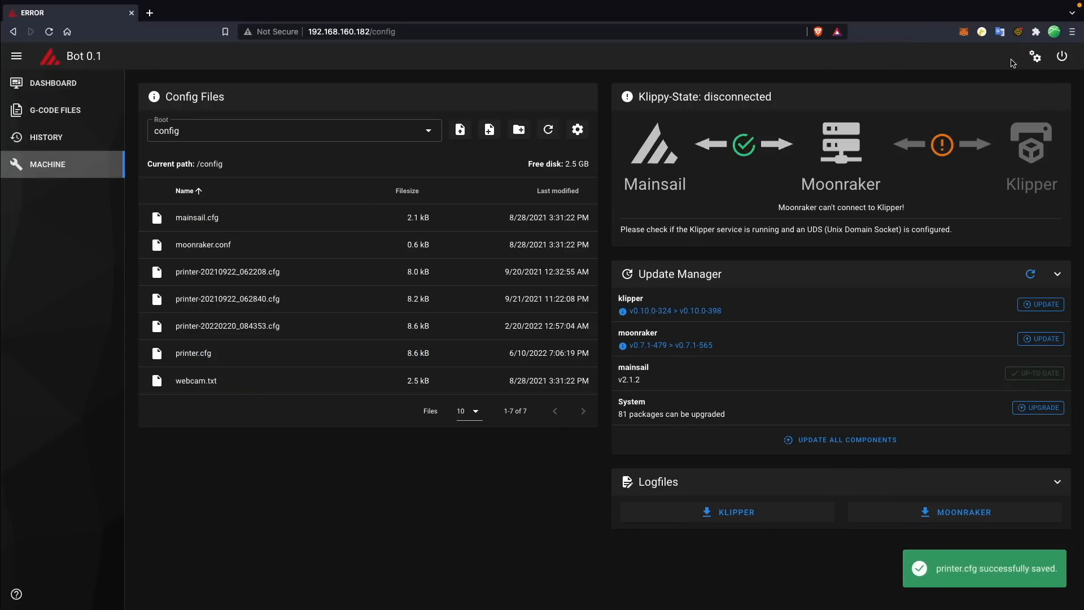
{"action": "left_click", "coordinate": [52, 83]}
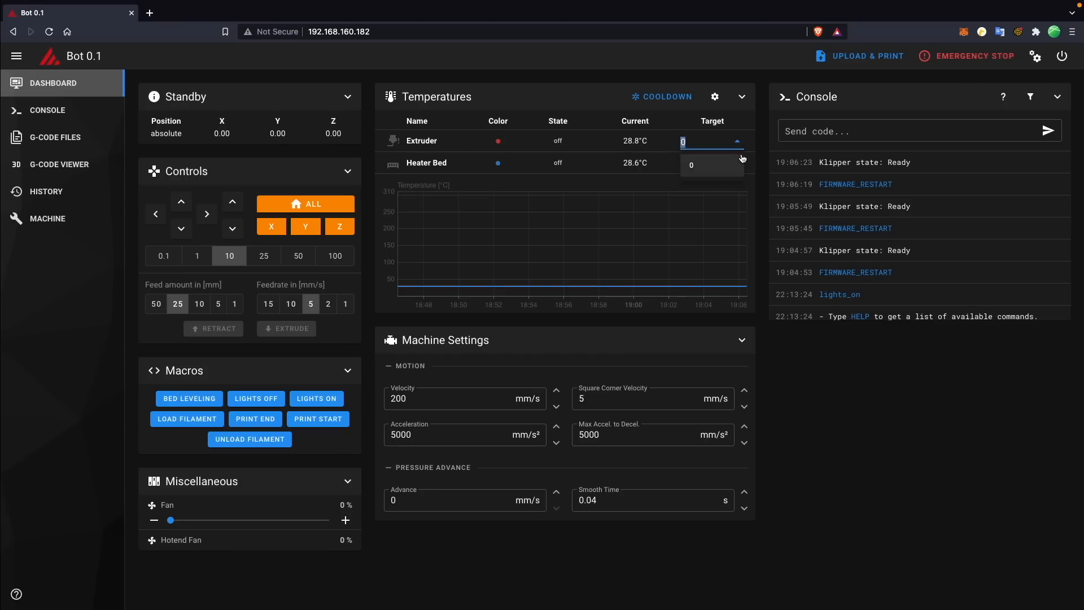
{"action": "type", "text": "300"}
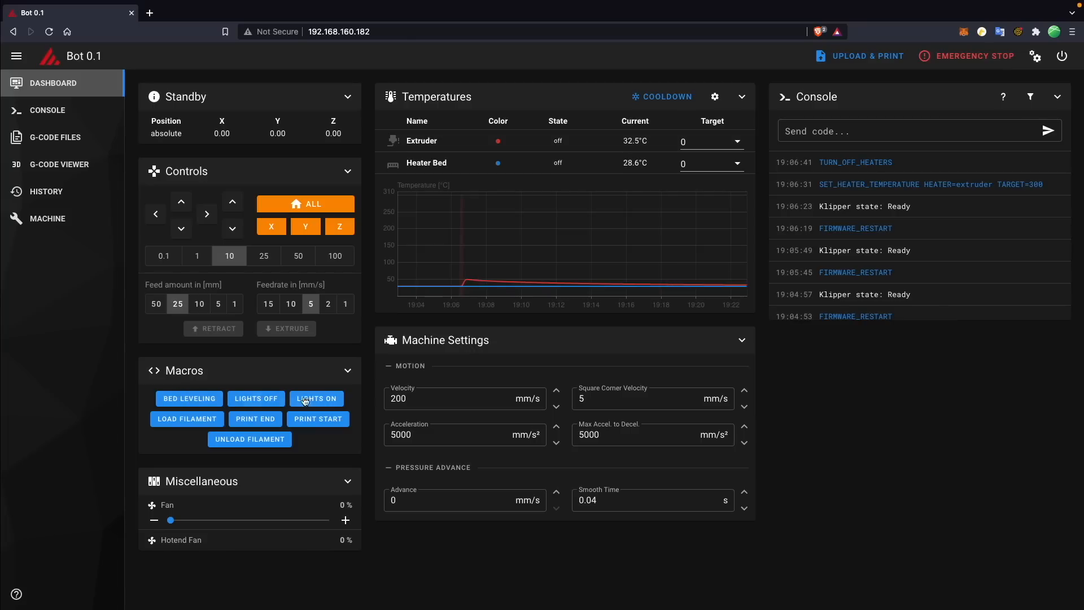
Step: Run the LIGHTS OFF macro and scroll through printer.cfg's gcode_macro definitions
{"action": "left_click", "coordinate": [256, 398]}
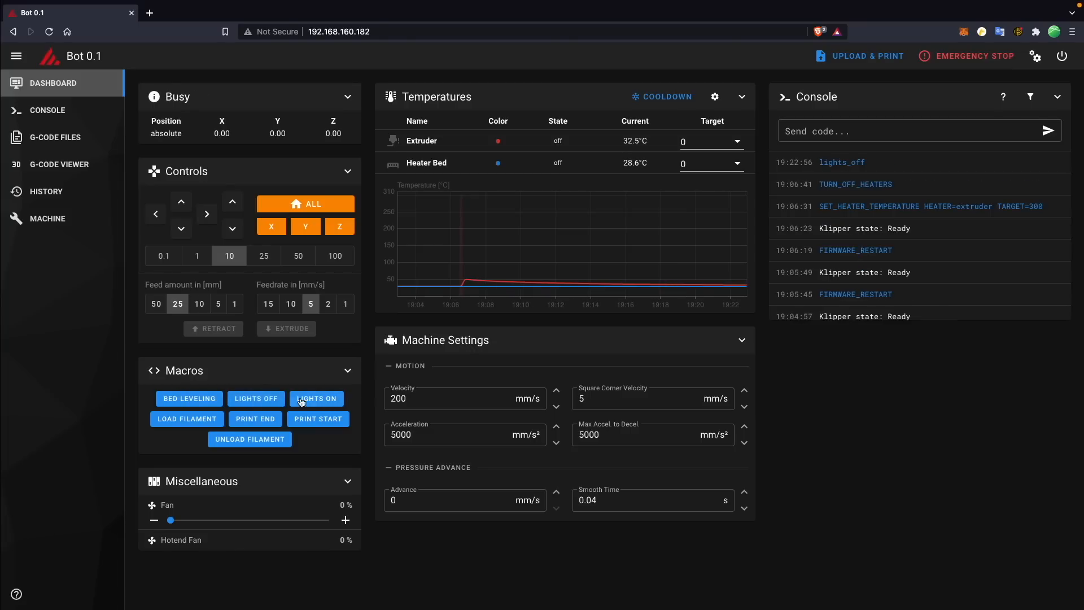
{"action": "left_click", "coordinate": [316, 398]}
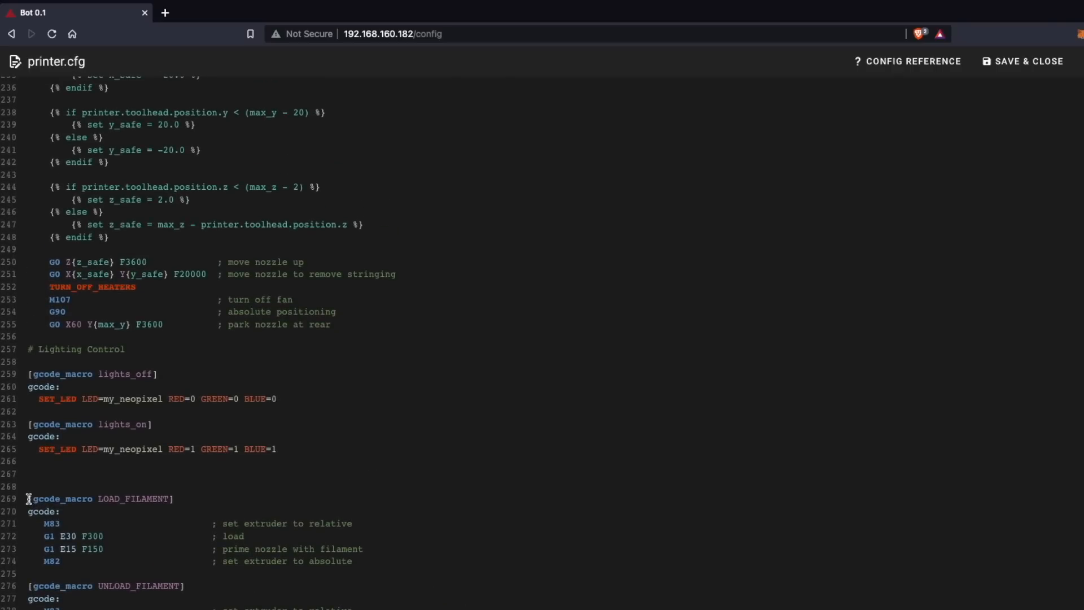
{"action": "scroll", "scroll_direction": "down", "scroll_amount": 3}
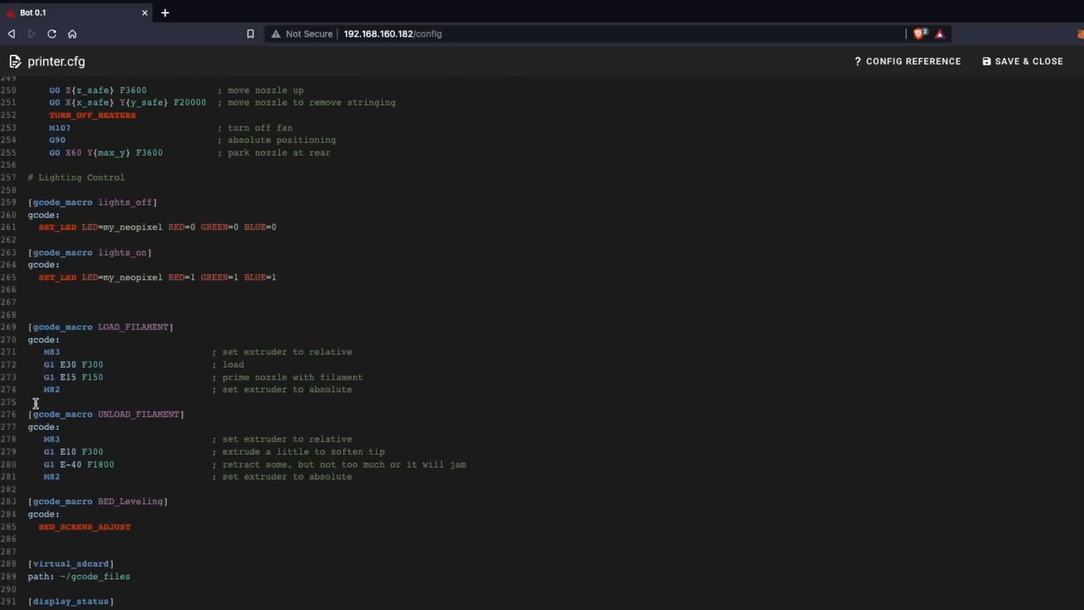
{"action": "scroll", "scroll_direction": "down", "scroll_amount": 3}
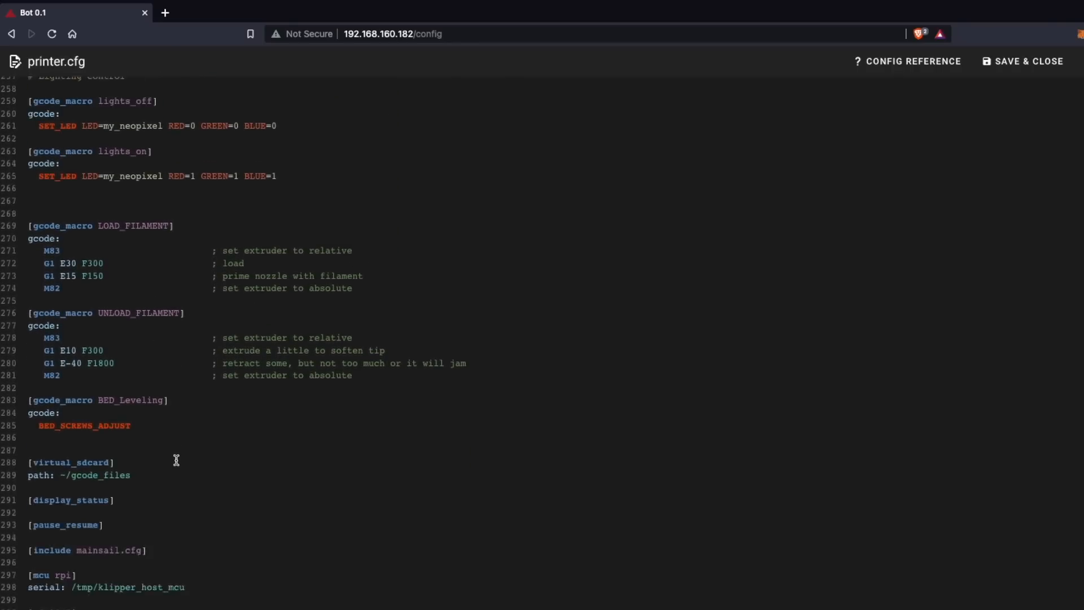
{"action": "scroll", "scroll_direction": "up", "scroll_amount": 3}
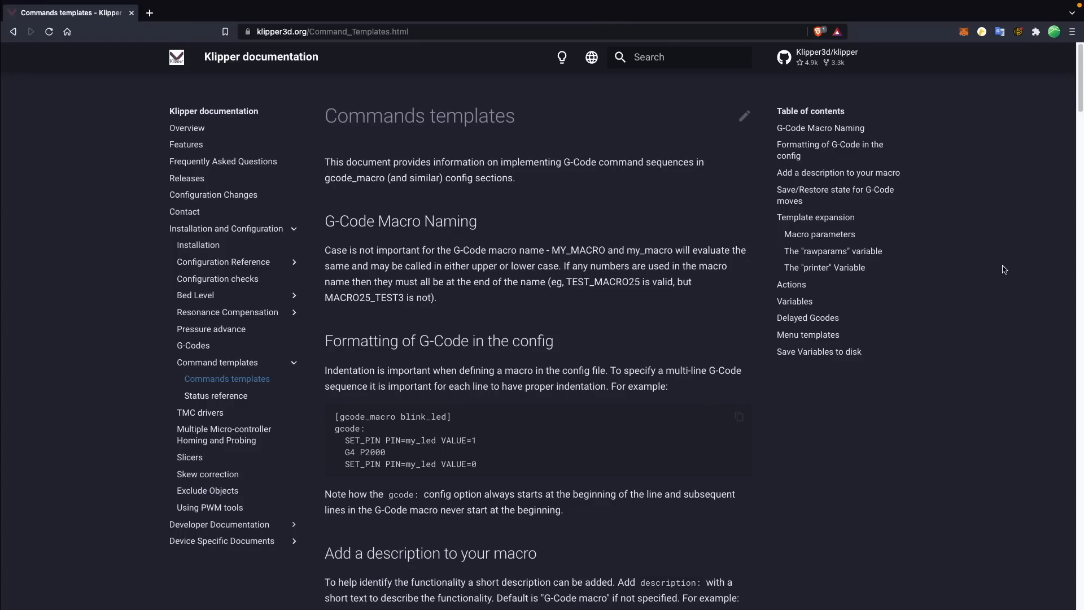
Step: Scroll the Commands templates guide through Template expansion to the complex macro example
{"action": "scroll", "scroll_direction": "down", "scroll_amount": 3}
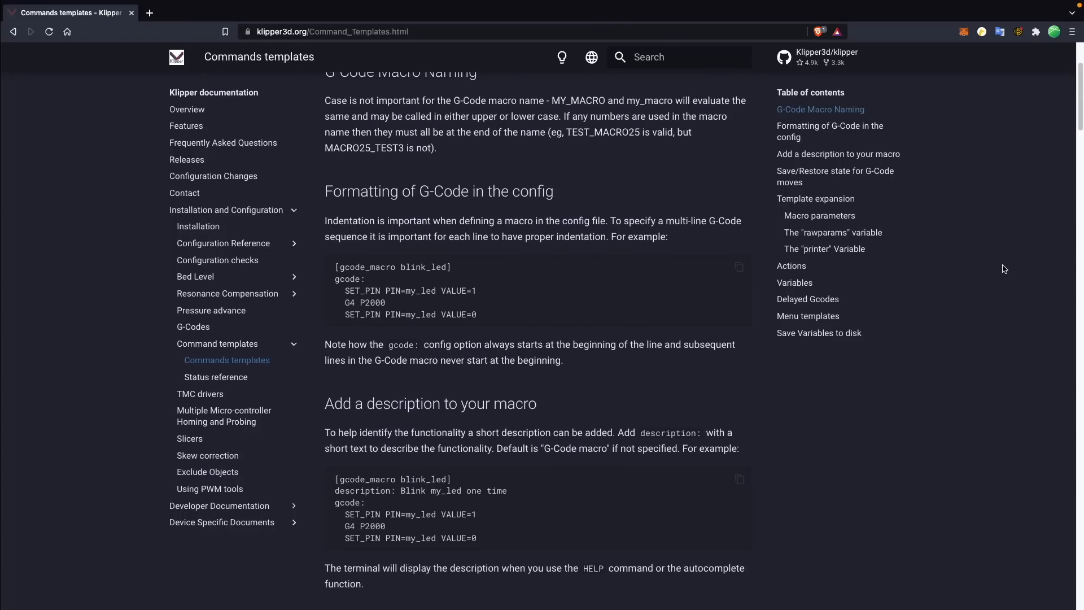
{"action": "scroll", "scroll_direction": "down", "scroll_amount": 3}
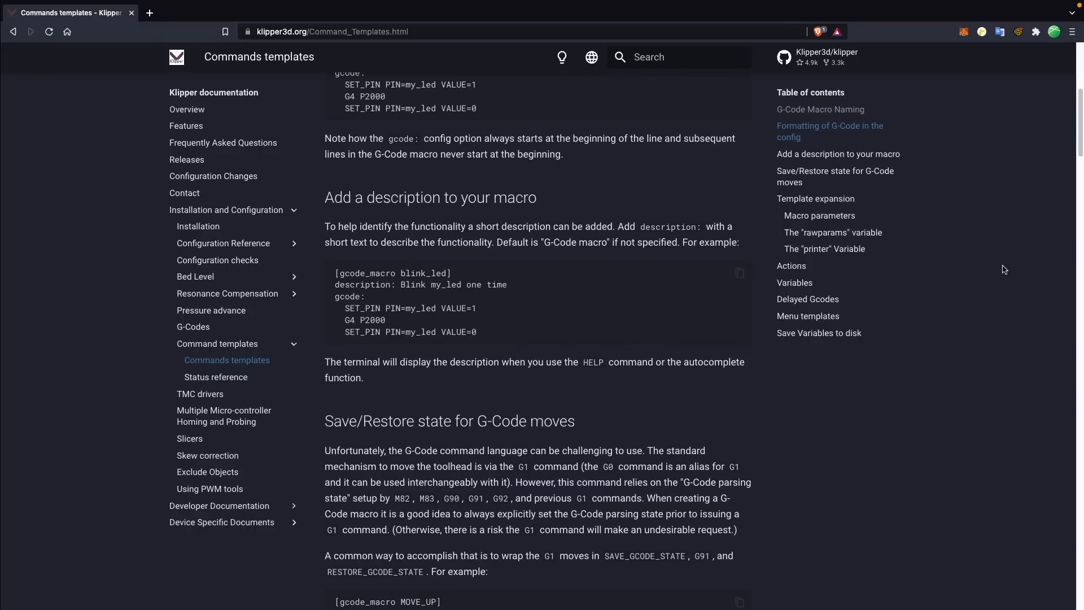
{"action": "scroll", "scroll_direction": "down", "scroll_amount": 3}
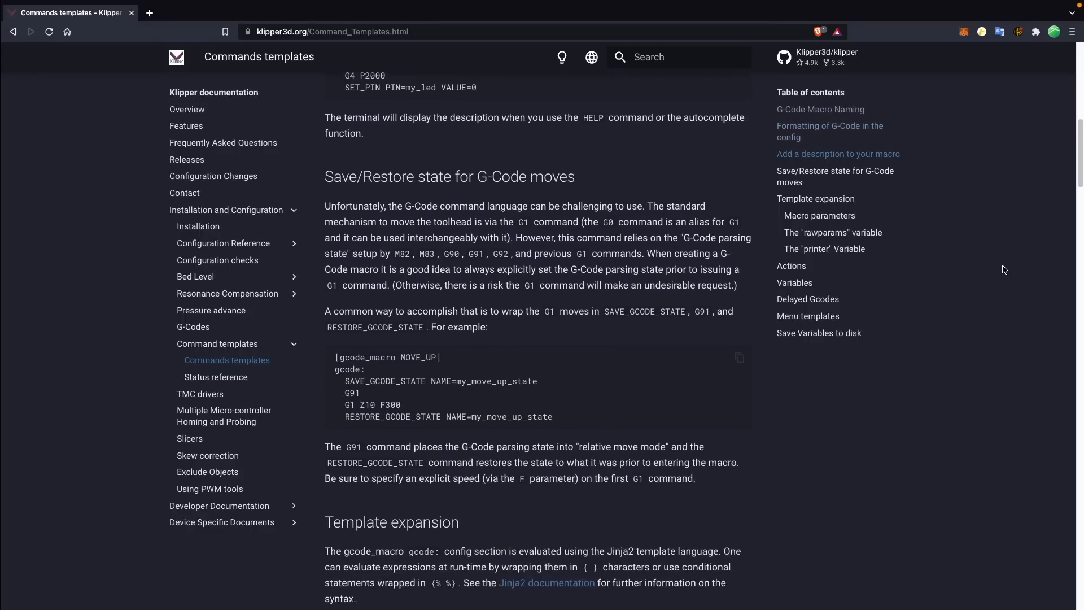
{"action": "scroll", "scroll_direction": "down", "scroll_amount": 3}
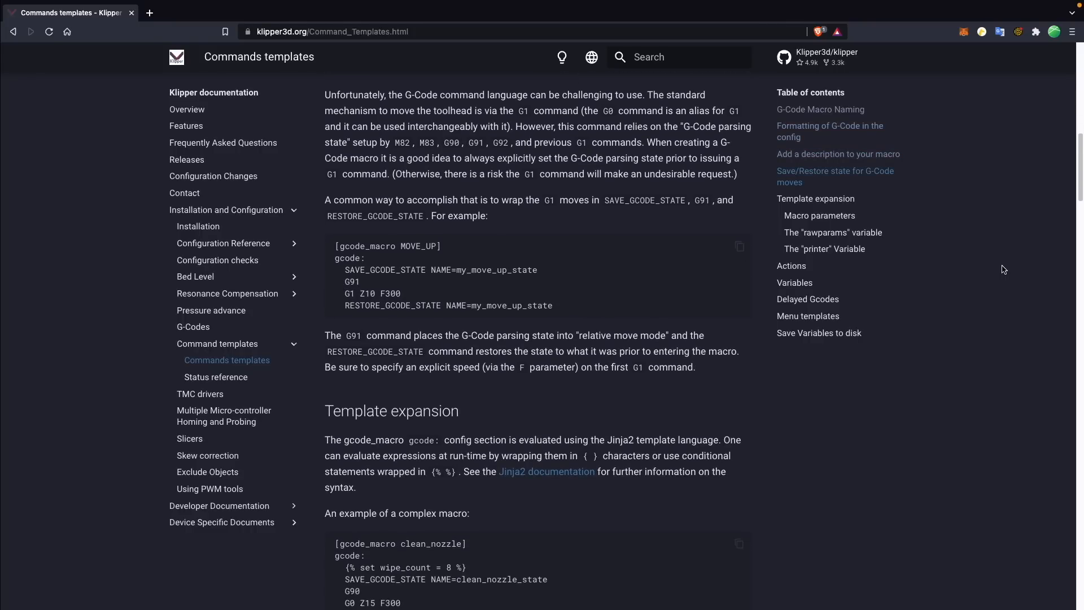
{"action": "scroll", "scroll_direction": "down", "scroll_amount": 3}
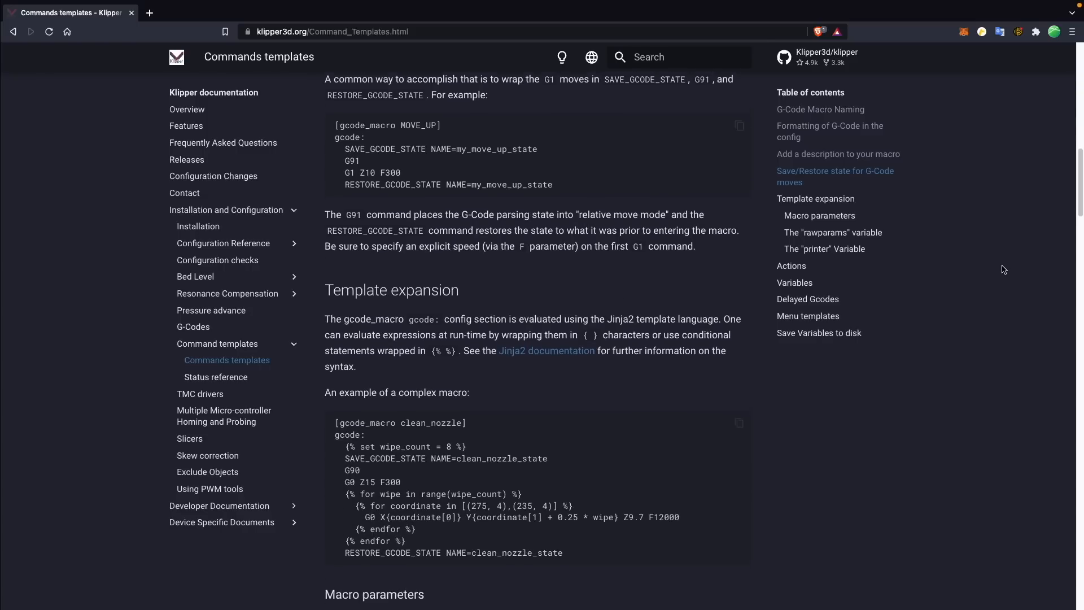
{"action": "scroll", "scroll_direction": "down", "scroll_amount": 3}
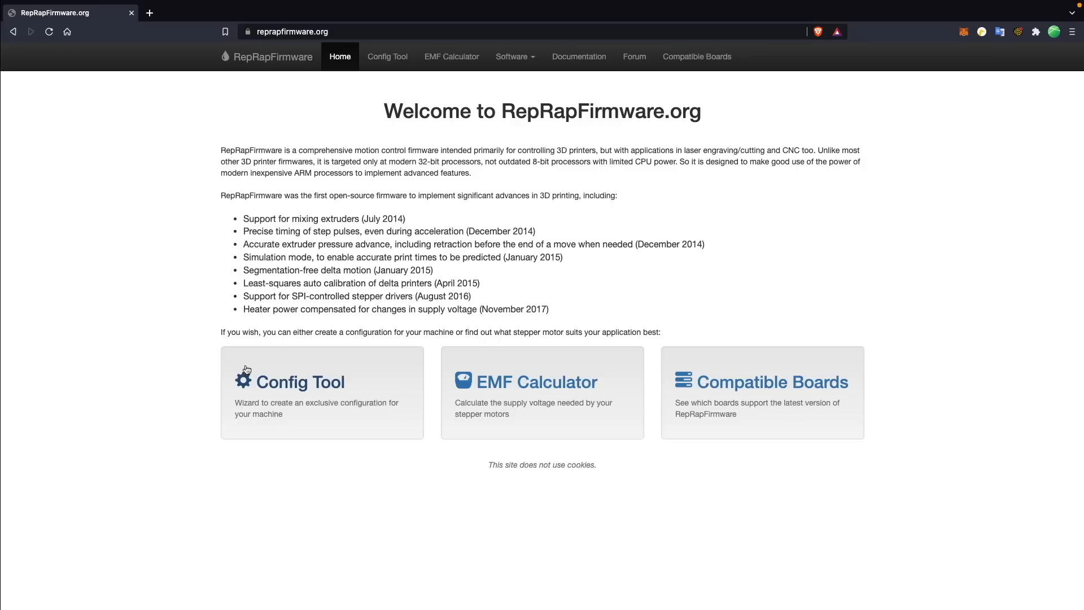
{"action": "mouse_move", "coordinate": [389, 77]}
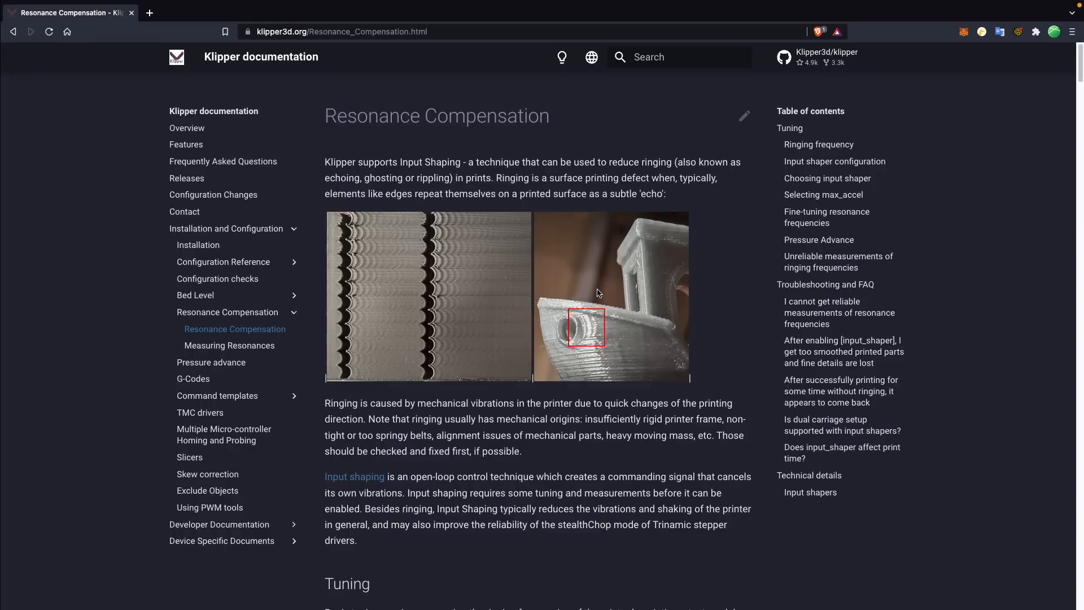
{"action": "mouse_move", "coordinate": [748, 221]}
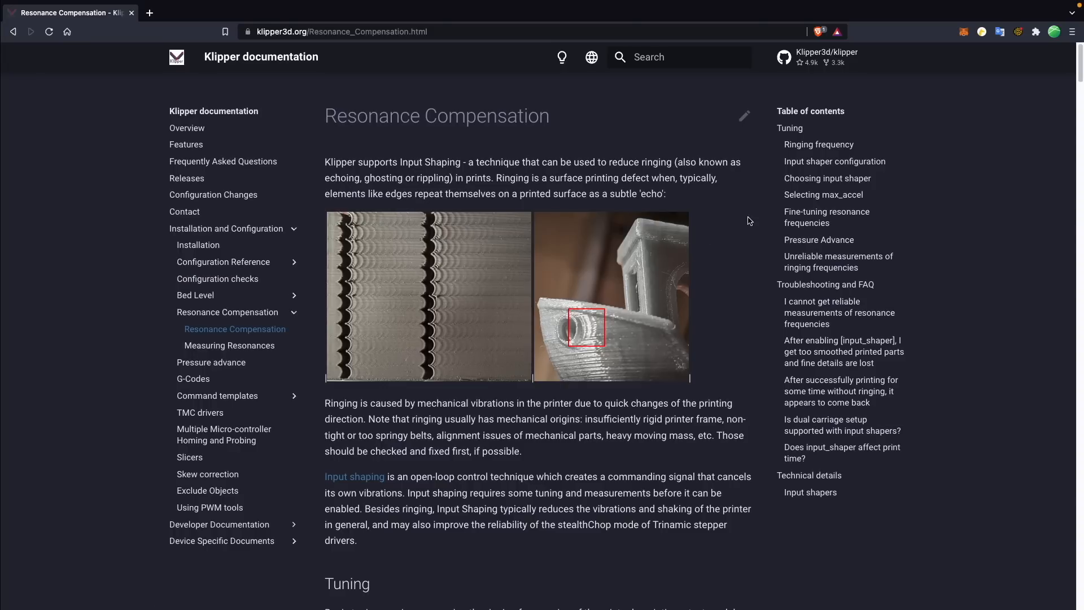
{"action": "mouse_move", "coordinate": [744, 327]}
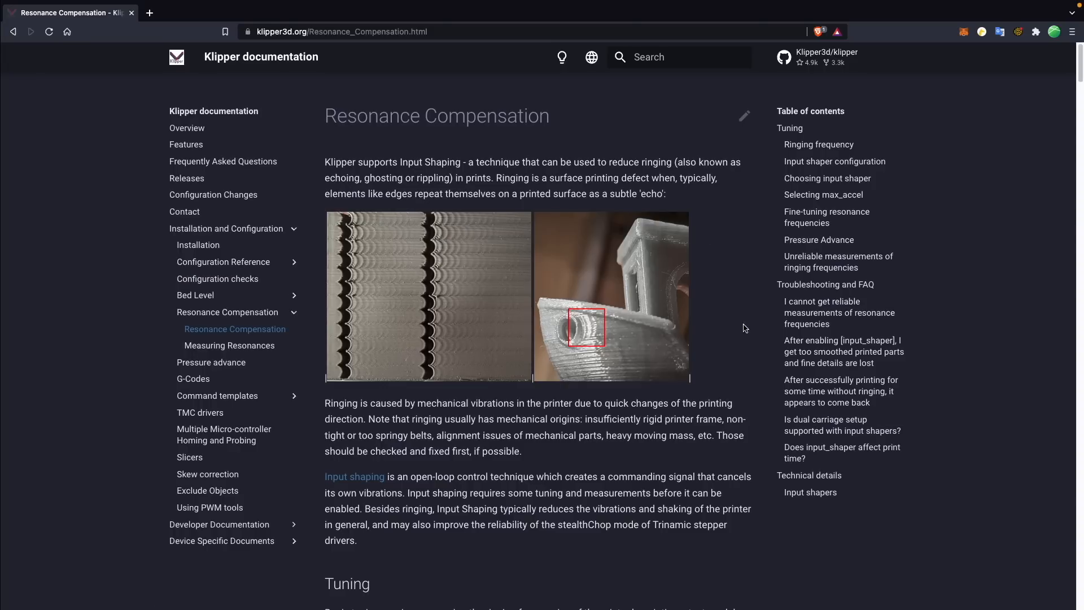
Step: Scroll past the ringing images and Tuning intro to the ringing frequency measurement steps
{"action": "scroll", "scroll_direction": "down", "scroll_amount": 3}
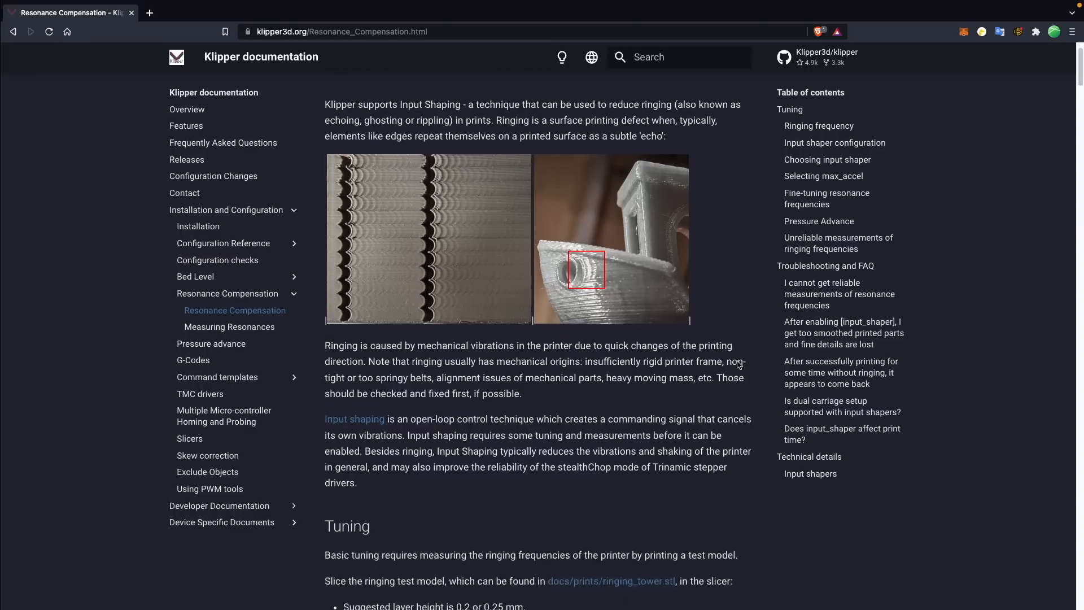
{"action": "scroll", "scroll_direction": "down", "scroll_amount": 3}
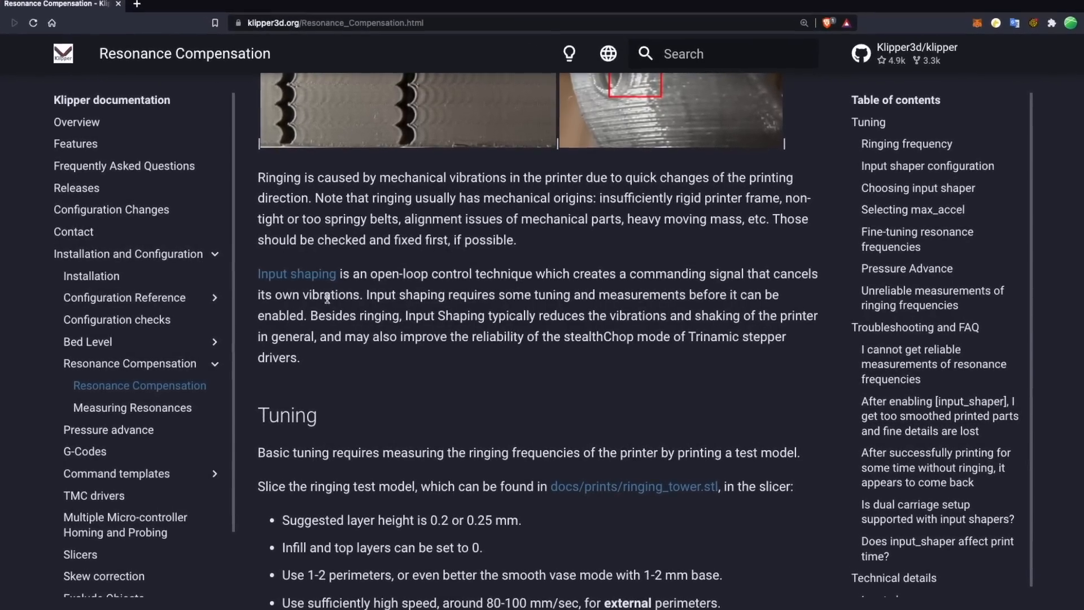
{"action": "scroll", "scroll_direction": "down", "scroll_amount": 3}
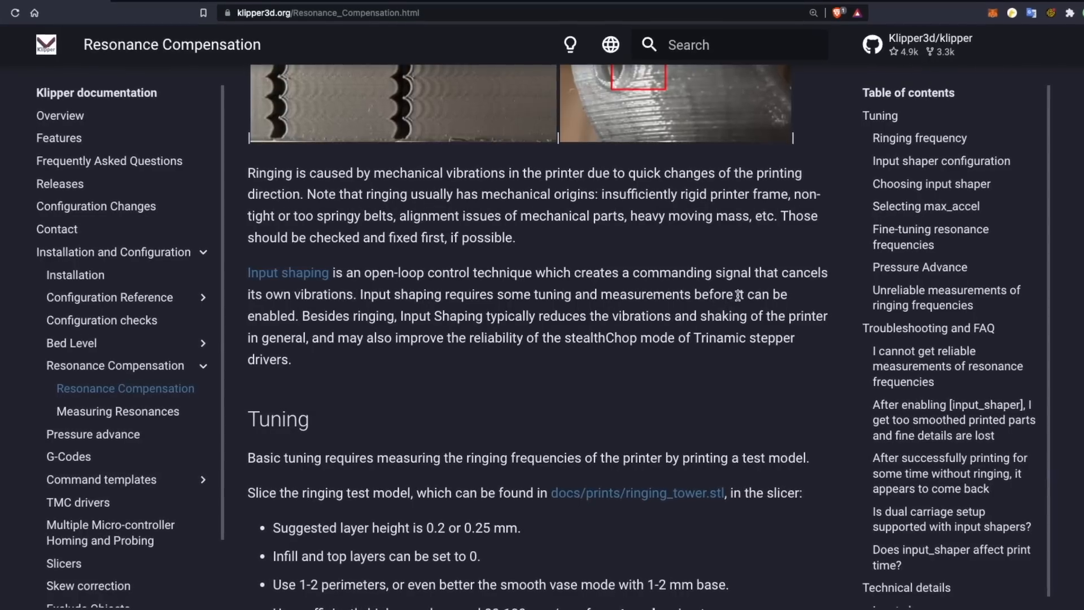
{"action": "scroll", "scroll_direction": "down", "scroll_amount": 3}
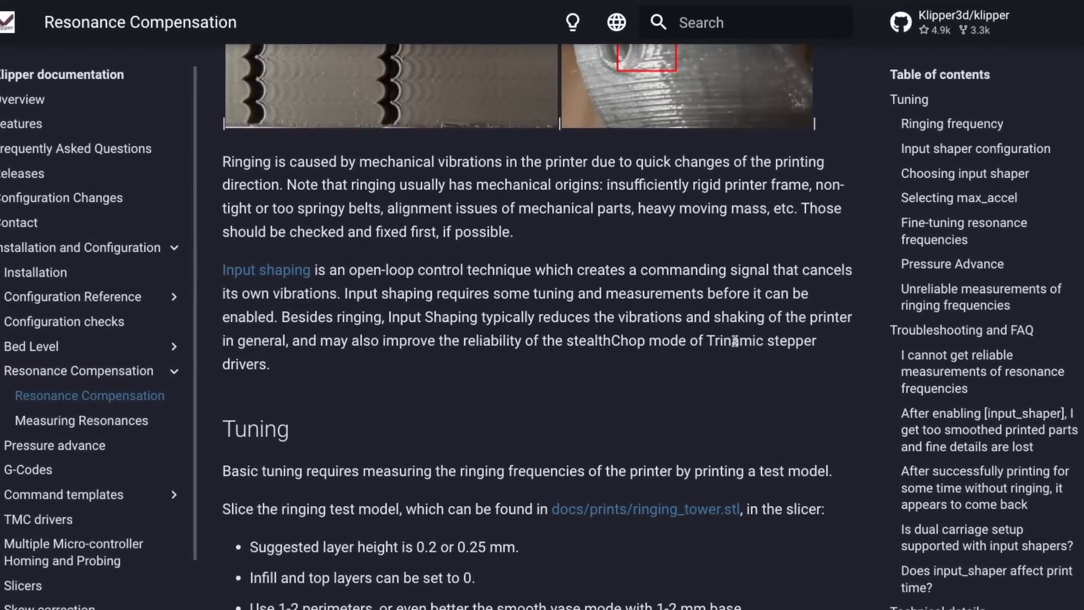
{"action": "scroll", "scroll_direction": "down", "scroll_amount": 3}
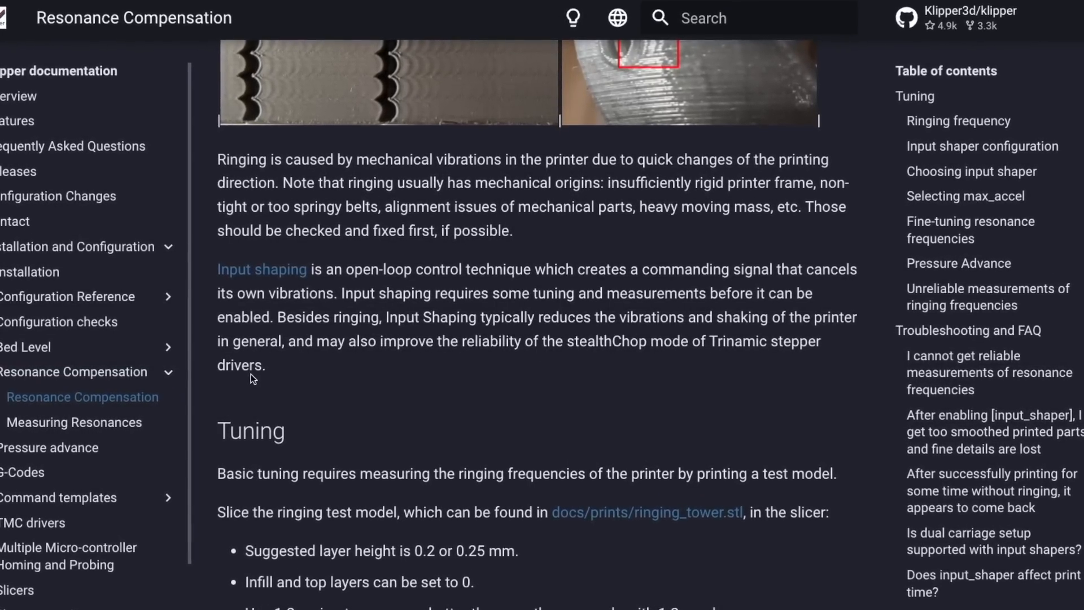
{"action": "scroll", "scroll_direction": "down", "scroll_amount": 3}
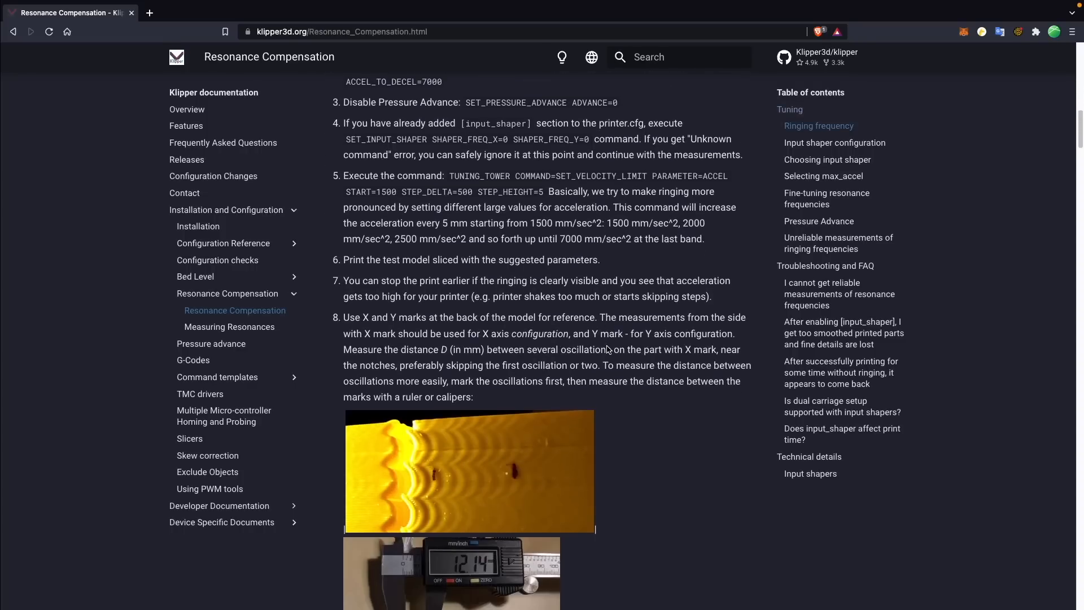
Step: Scroll to the images and steps for computing the X and Y ringing frequency
{"action": "scroll", "scroll_direction": "down", "scroll_amount": 3}
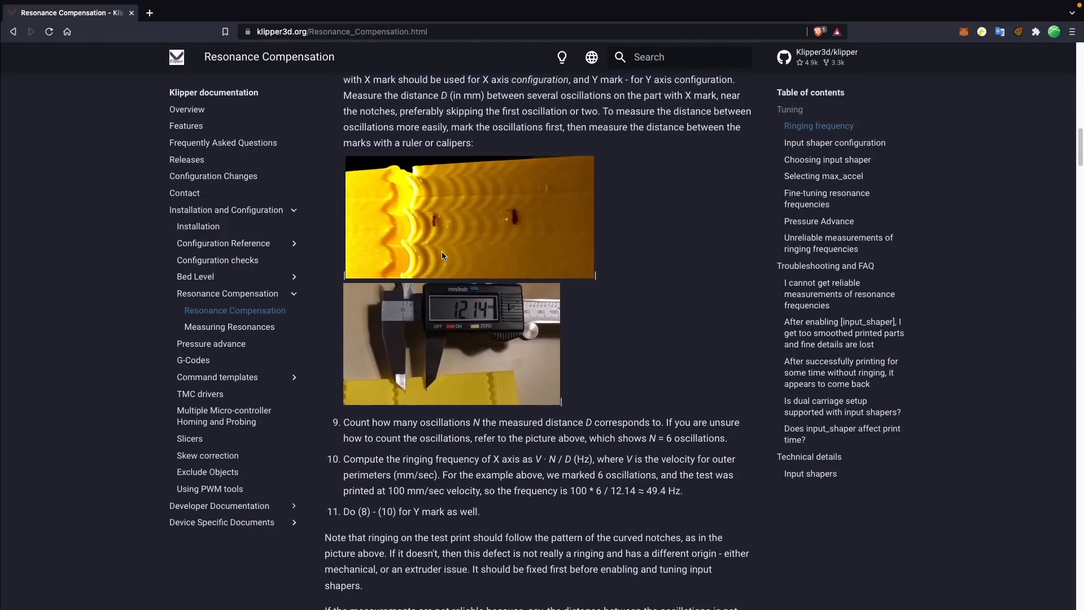
{"action": "mouse_move", "coordinate": [557, 199]}
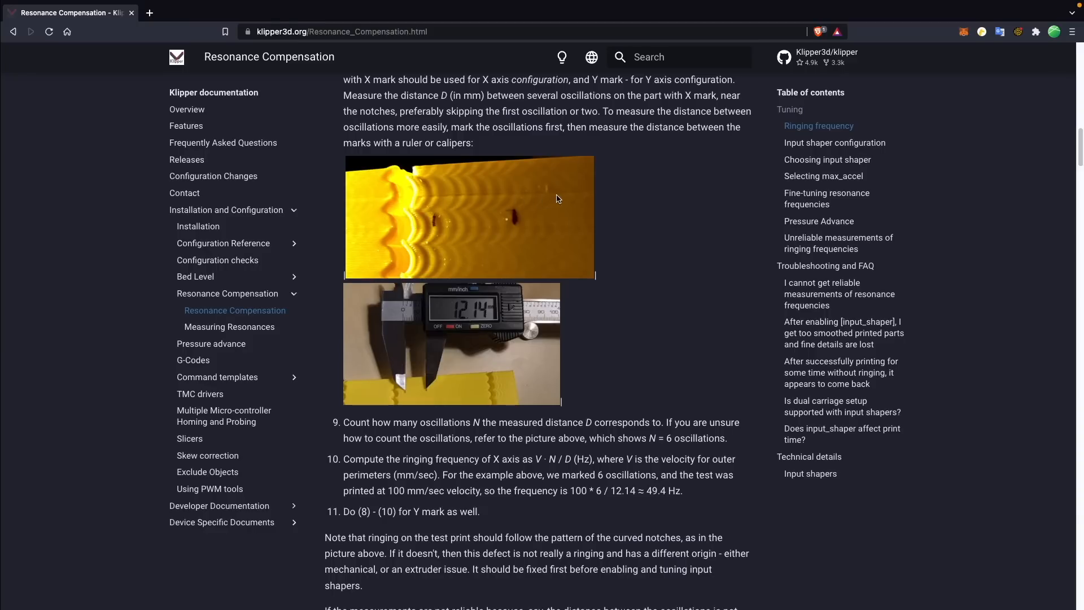
{"action": "mouse_move", "coordinate": [424, 393]}
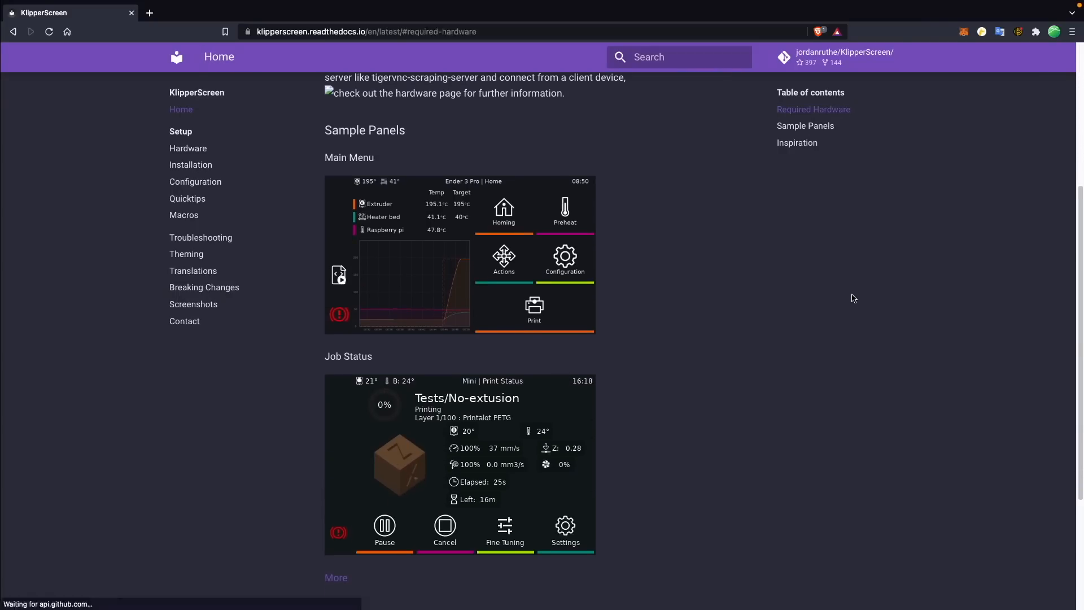
Step: Open KlipperScreen's Hardware page, then scroll through the Panels screenshots
{"action": "left_click", "coordinate": [188, 148]}
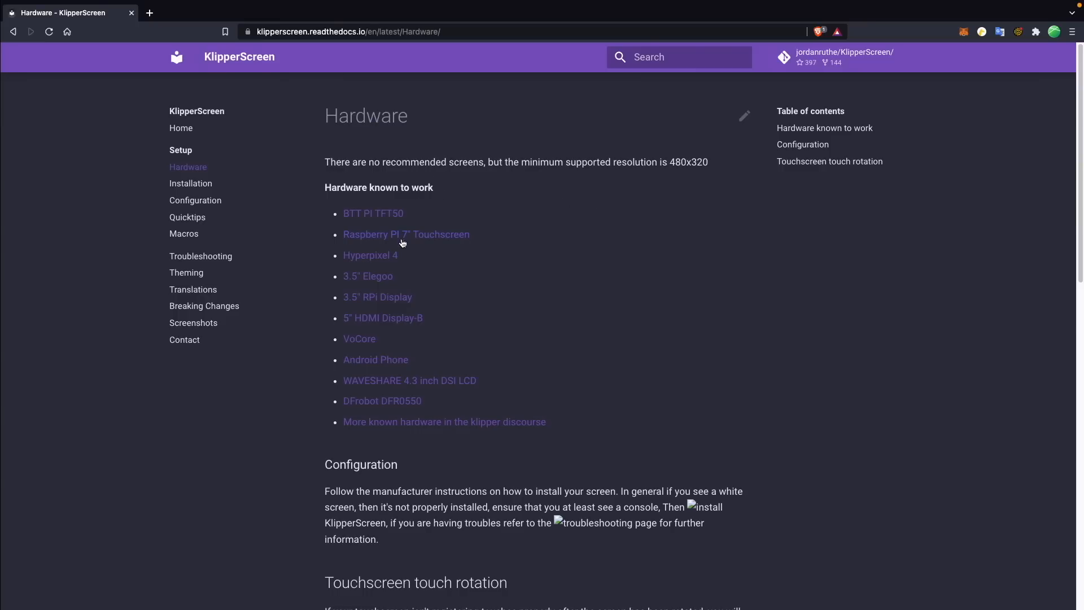
{"action": "mouse_move", "coordinate": [431, 408]}
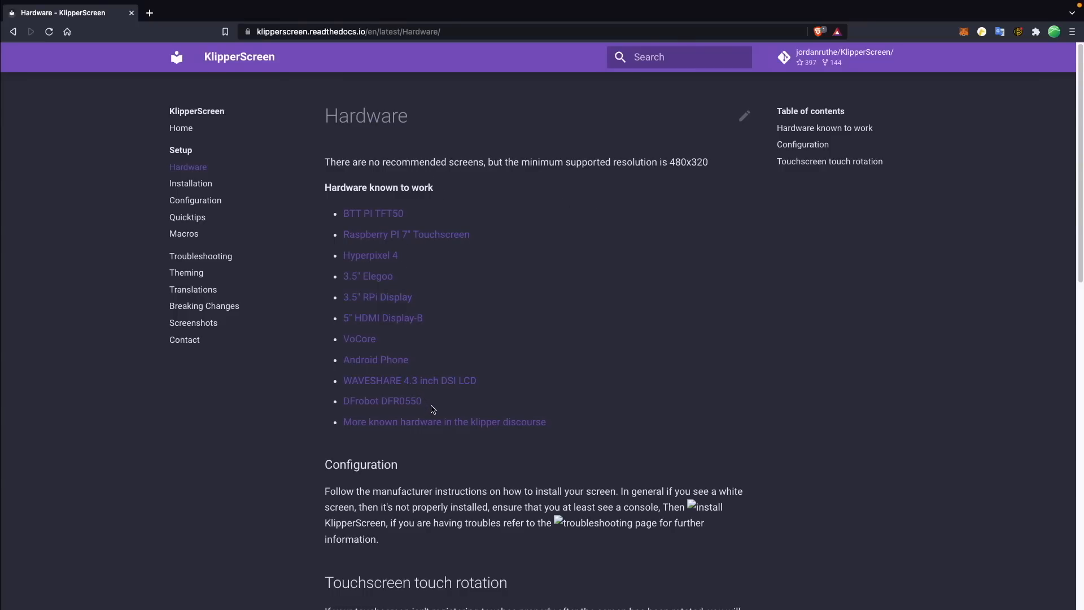
{"action": "mouse_move", "coordinate": [533, 467]}
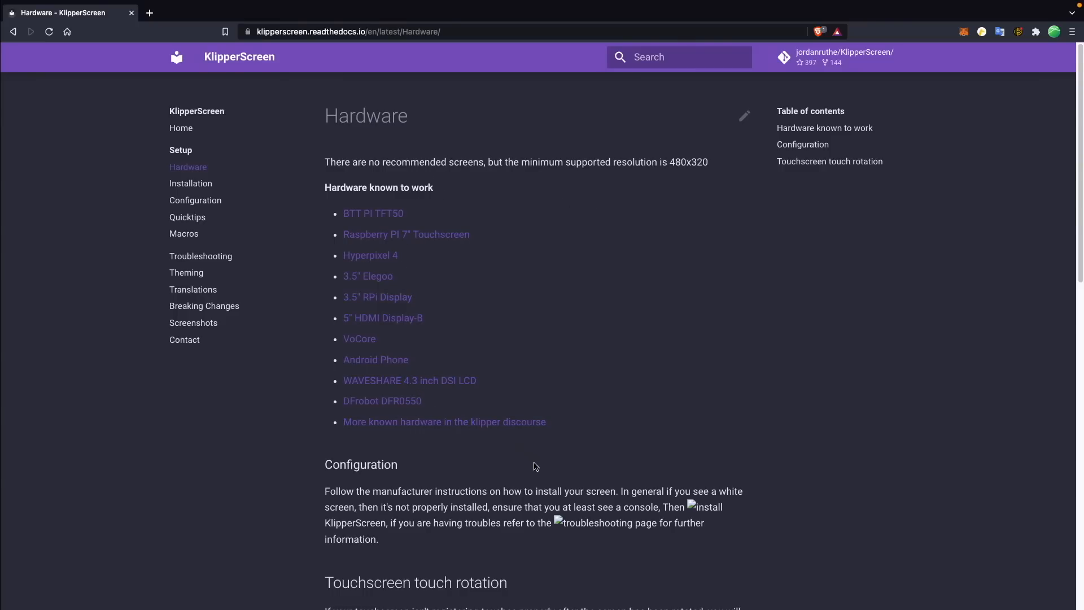
{"action": "left_click", "coordinate": [193, 323]}
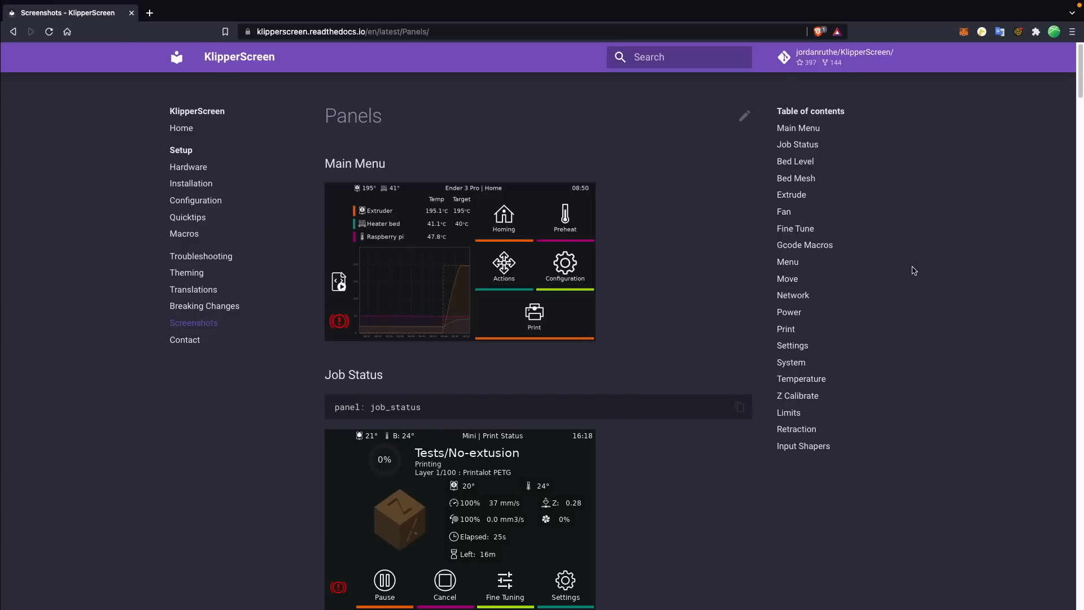
{"action": "scroll", "scroll_direction": "down", "scroll_amount": 3}
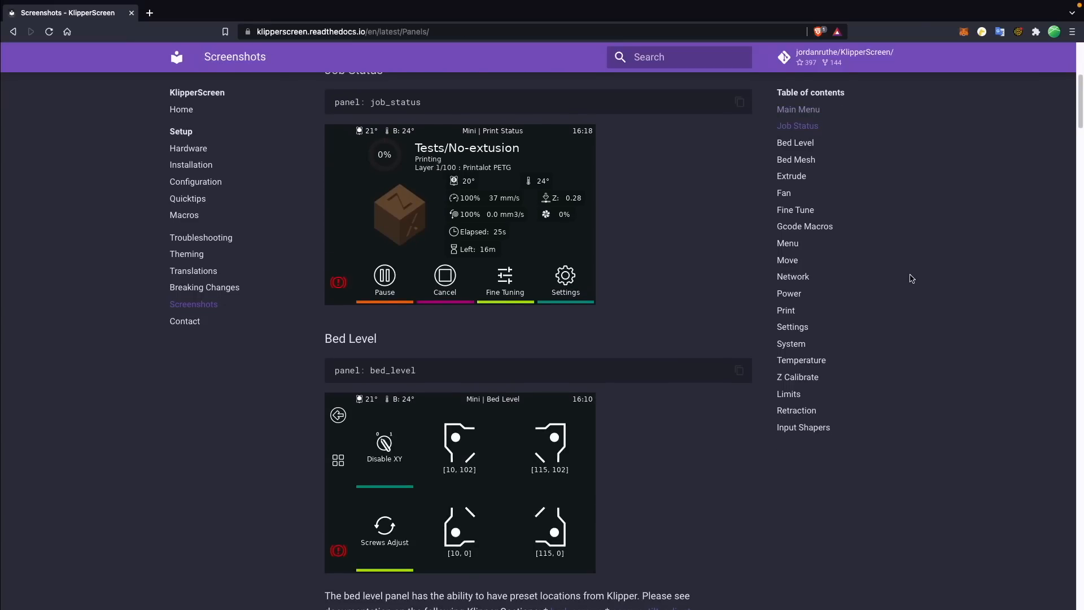
{"action": "scroll", "scroll_direction": "down", "scroll_amount": 3}
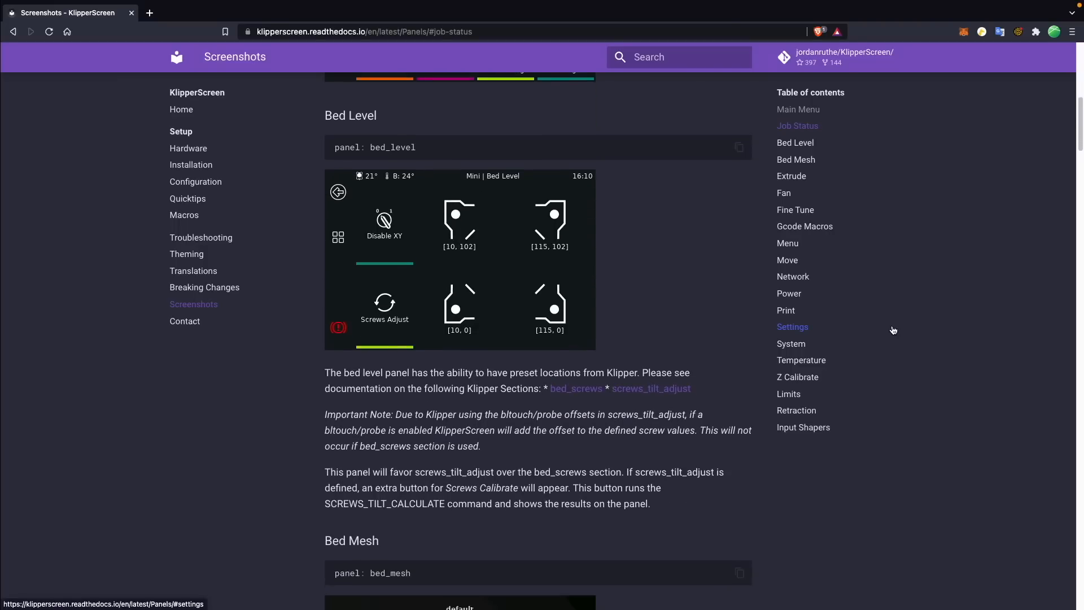
{"action": "scroll", "scroll_direction": "down", "scroll_amount": 3}
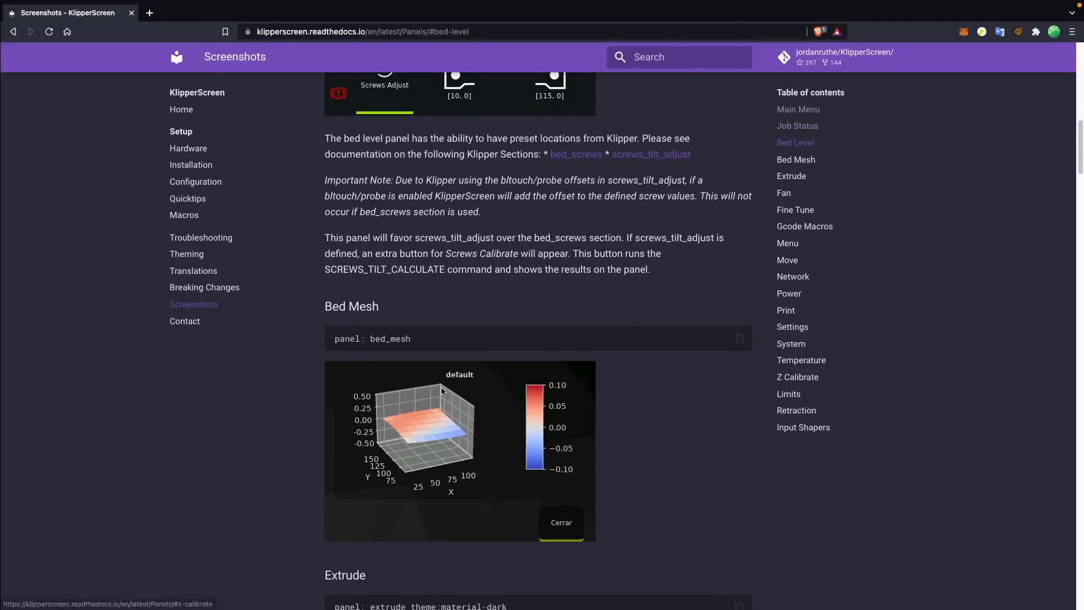
{"action": "scroll", "scroll_direction": "down", "scroll_amount": 3}
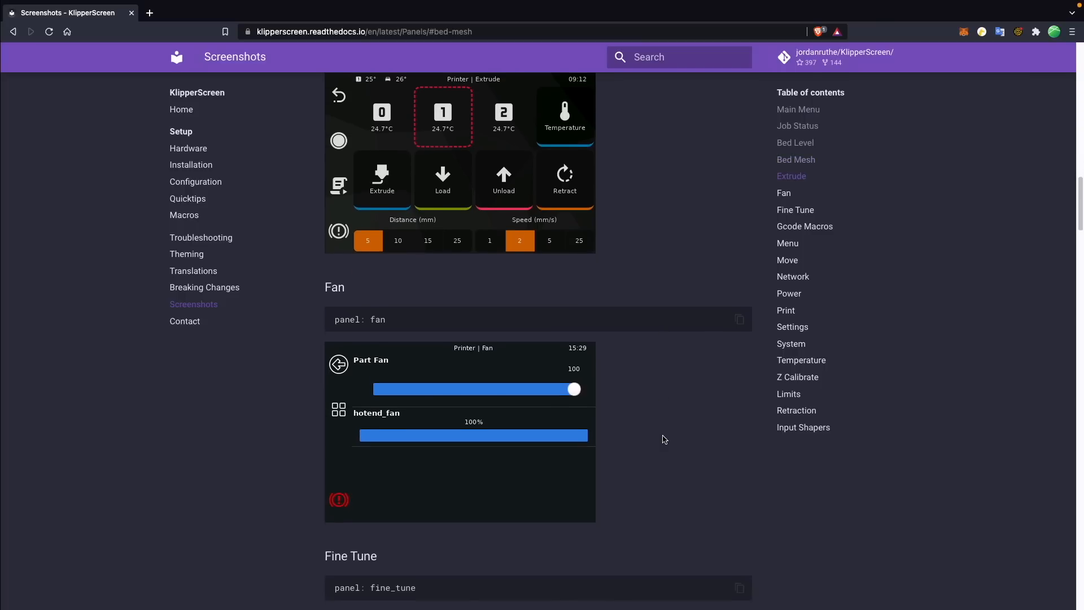
{"action": "scroll", "scroll_direction": "down", "scroll_amount": 3}
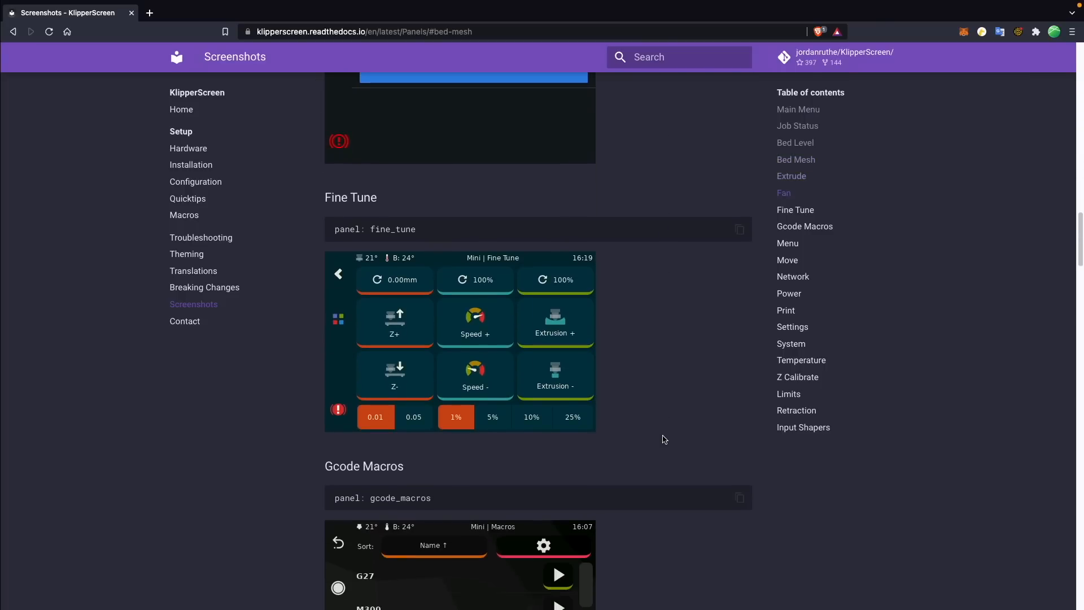
{"action": "scroll", "scroll_direction": "down", "scroll_amount": 3}
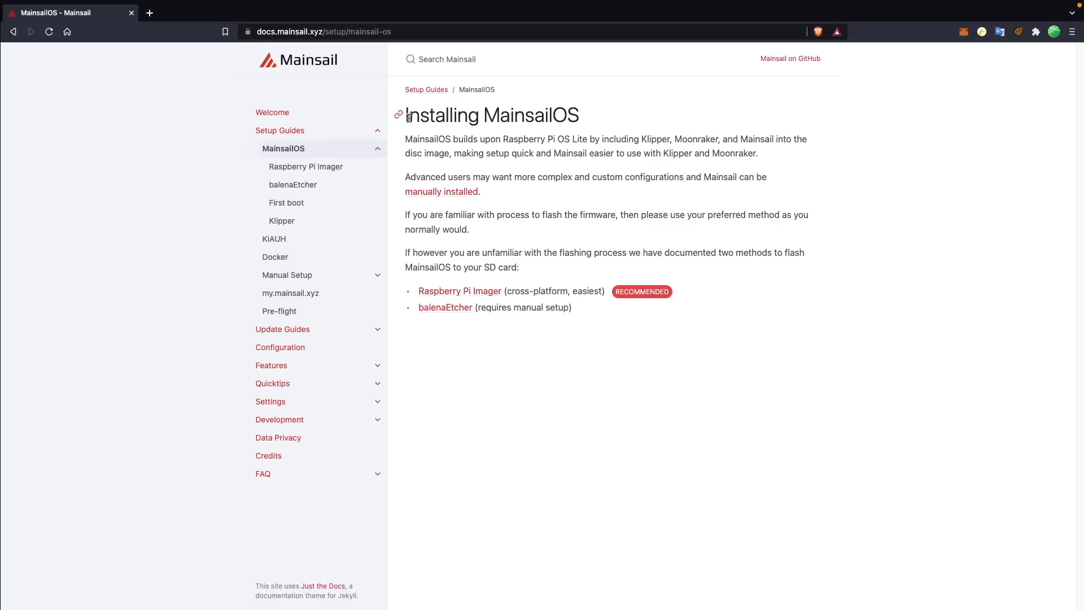
Step: Read through the Raspberry Pi Imager flashing steps and the First boot page
{"action": "left_click", "coordinate": [459, 290]}
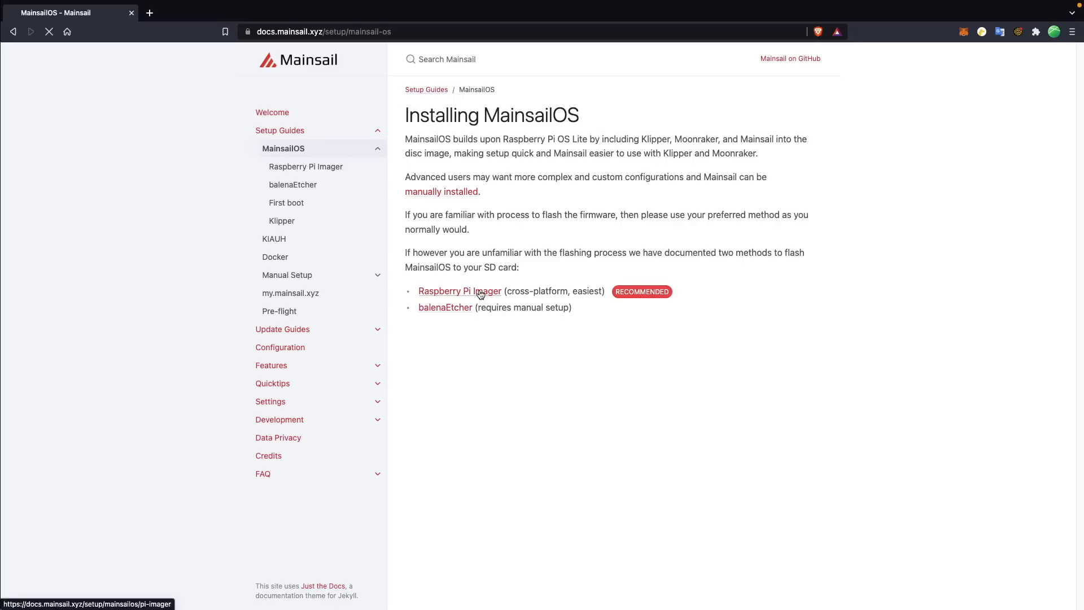
{"action": "left_click", "coordinate": [459, 290]}
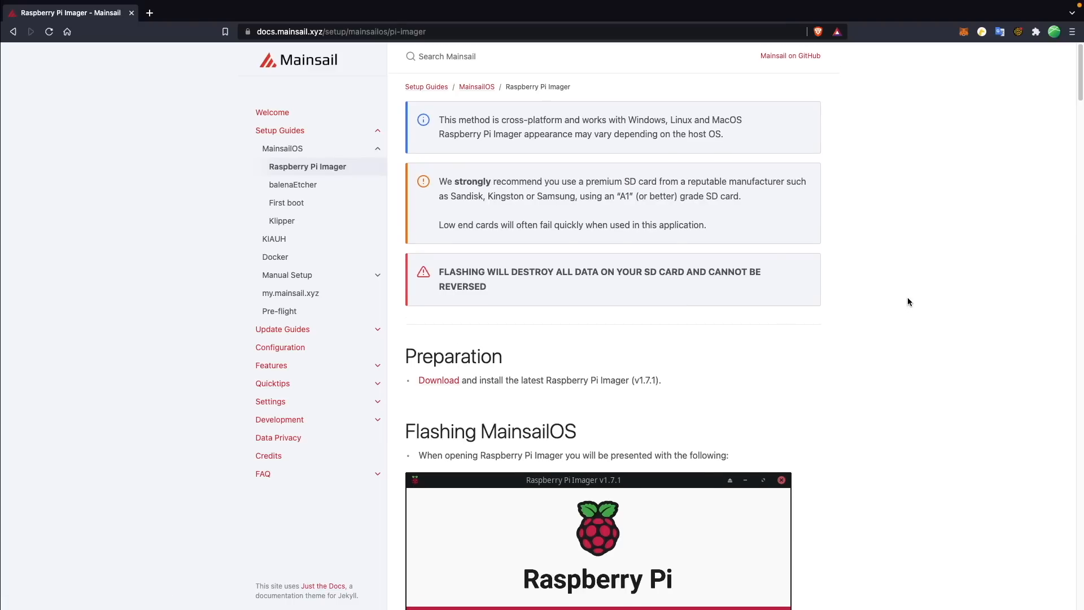
{"action": "scroll", "scroll_direction": "down", "scroll_amount": 3}
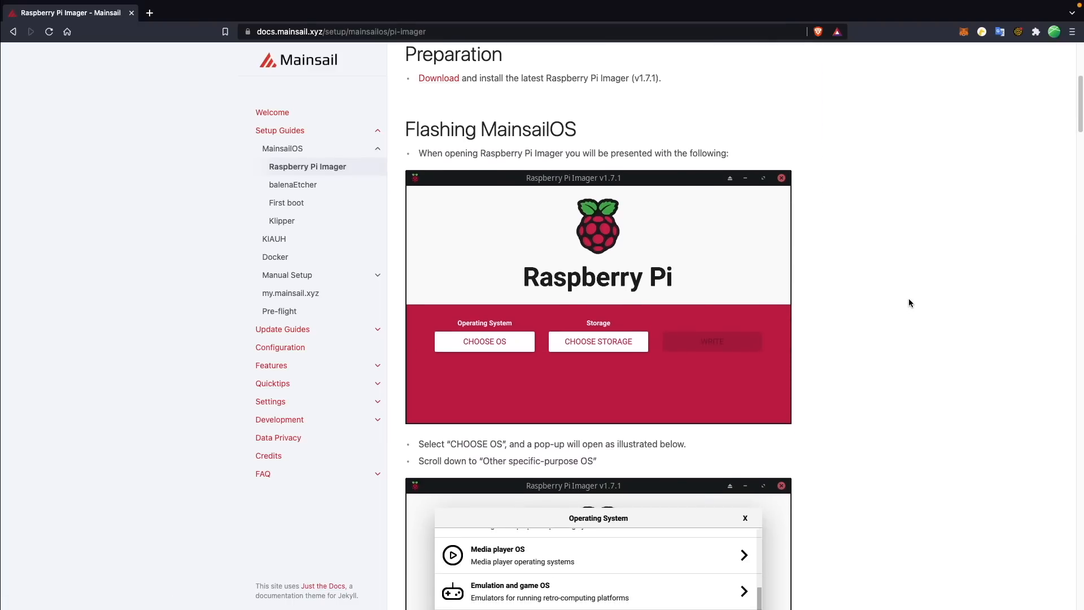
{"action": "scroll", "scroll_direction": "down", "scroll_amount": 3}
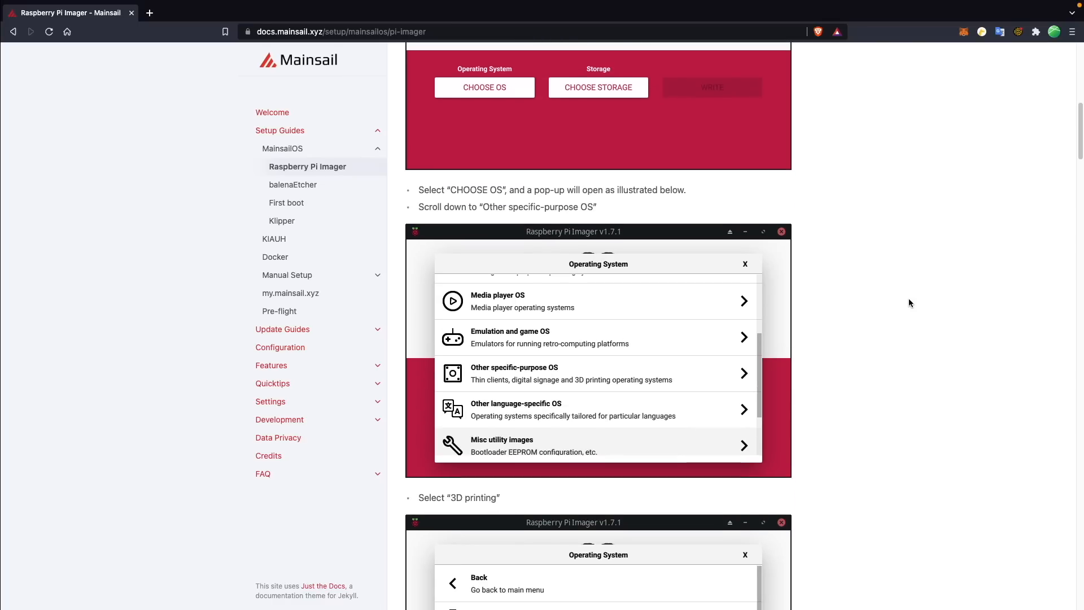
{"action": "scroll", "scroll_direction": "down", "scroll_amount": 3}
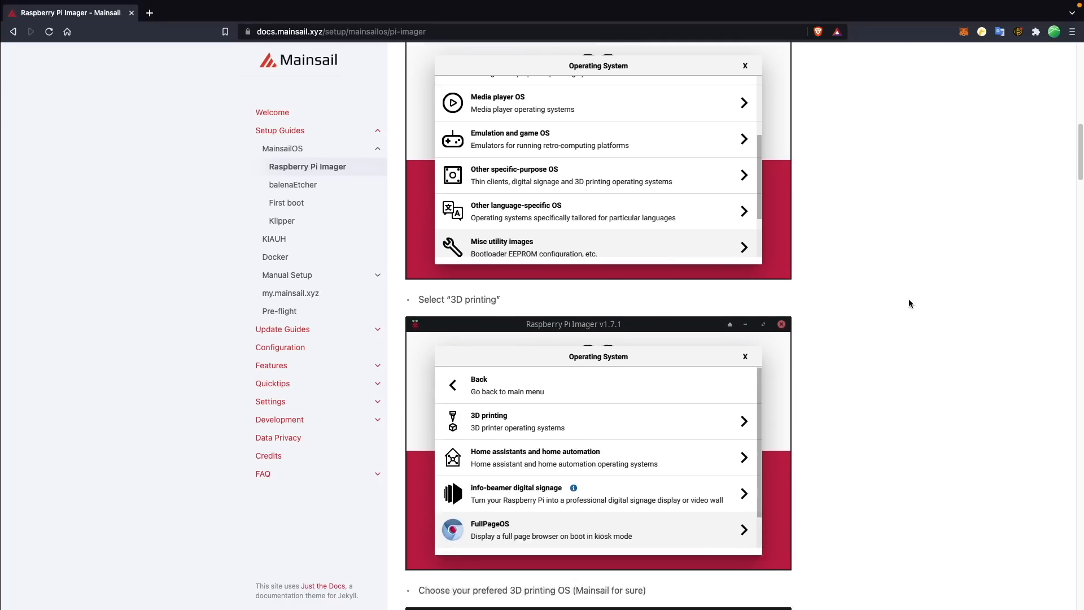
{"action": "scroll", "scroll_direction": "down", "scroll_amount": 3}
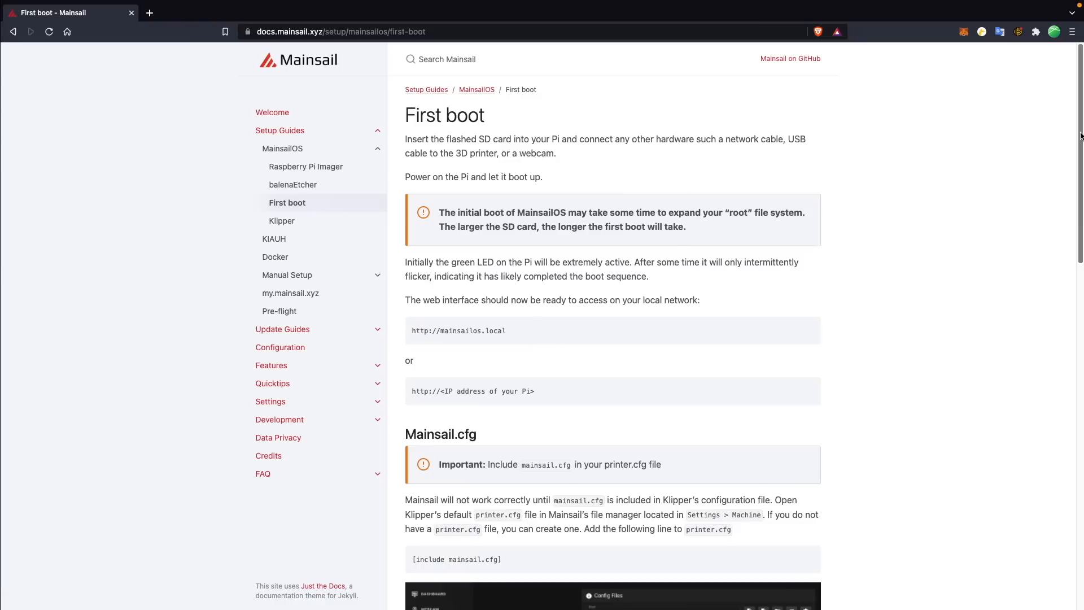
{"action": "scroll", "scroll_direction": "down", "scroll_amount": 3}
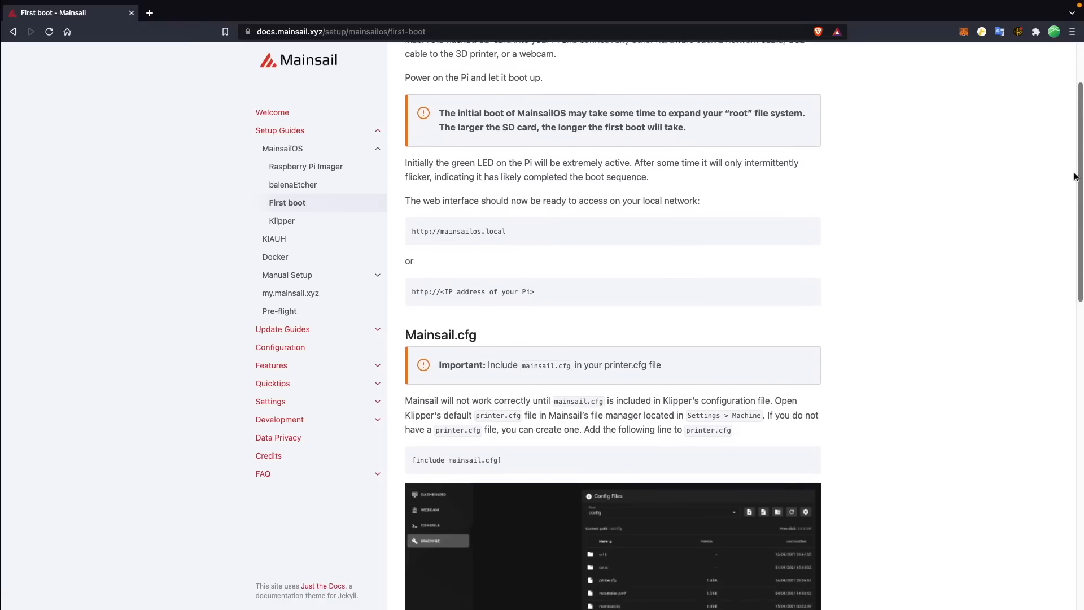
{"action": "scroll", "scroll_direction": "down", "scroll_amount": 3}
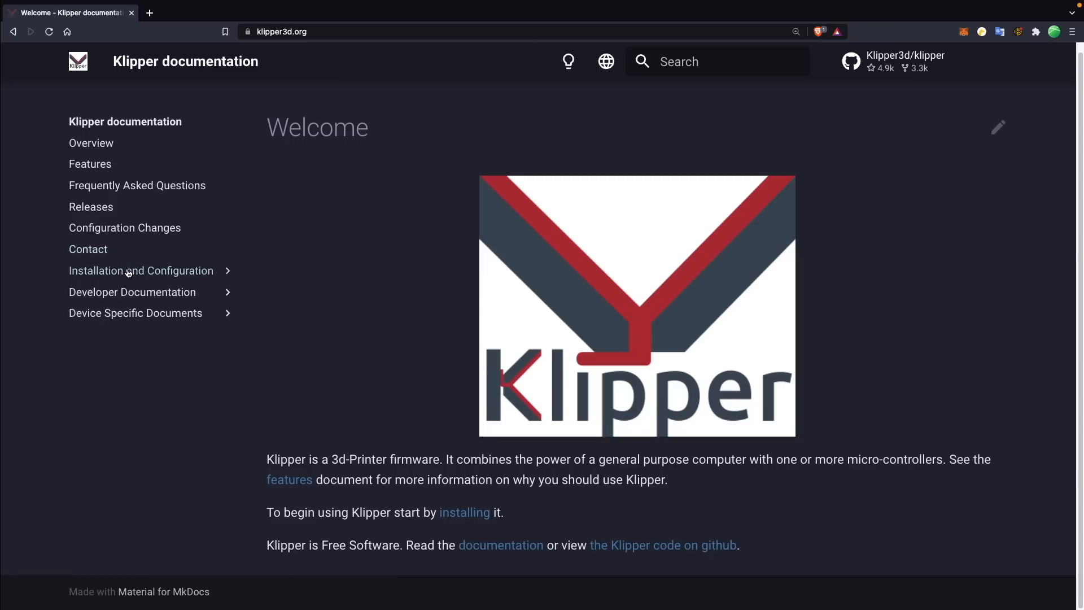
Step: Open the Installation guide and follow its 'config directory' link to GitHub
{"action": "left_click", "coordinate": [141, 270]}
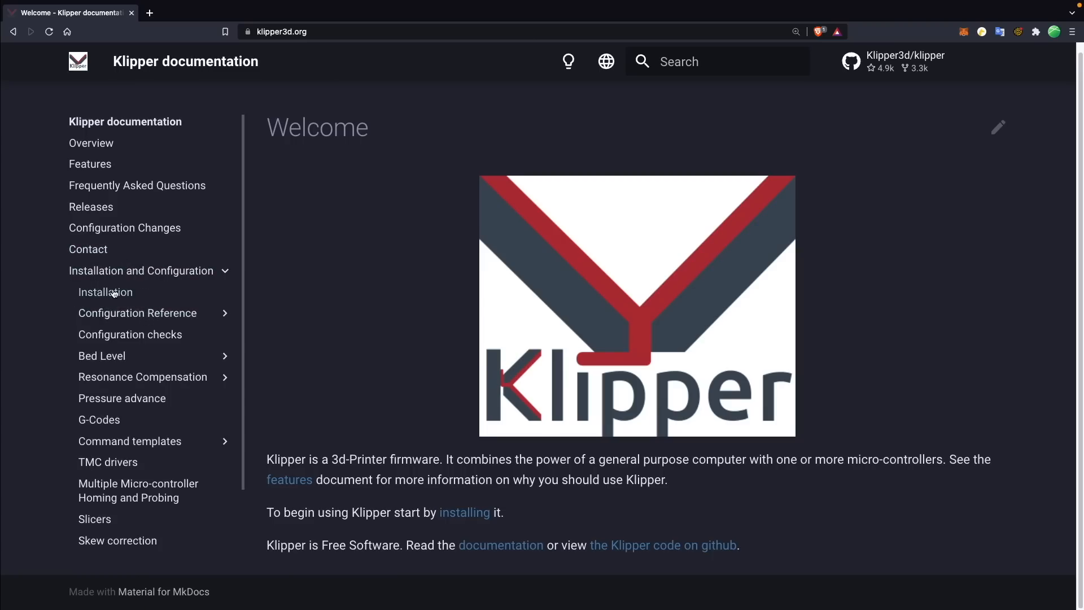
{"action": "left_click", "coordinate": [105, 292]}
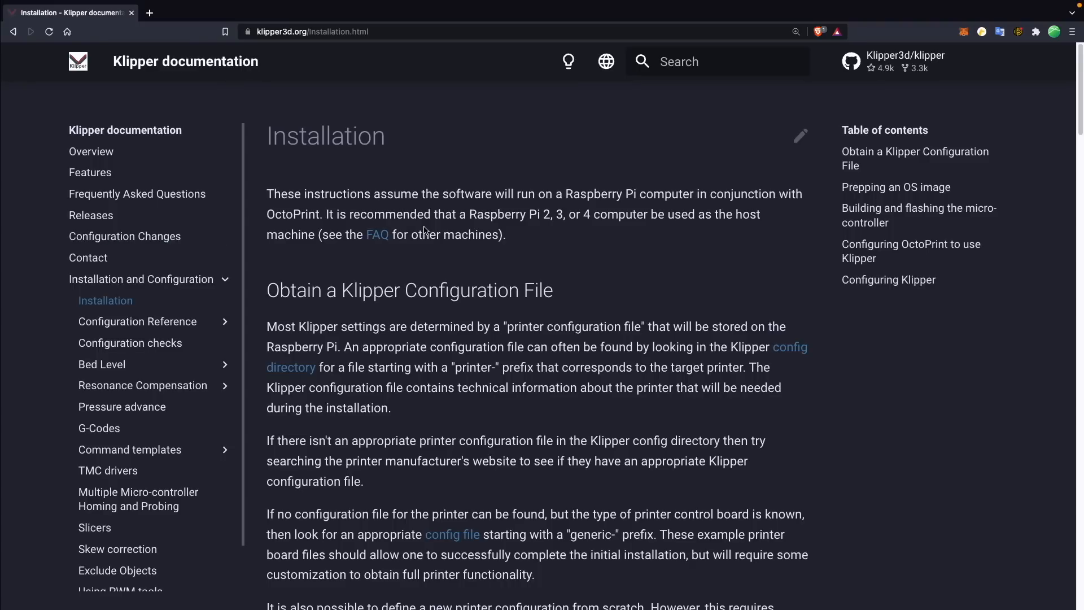
{"action": "mouse_move", "coordinate": [750, 359]}
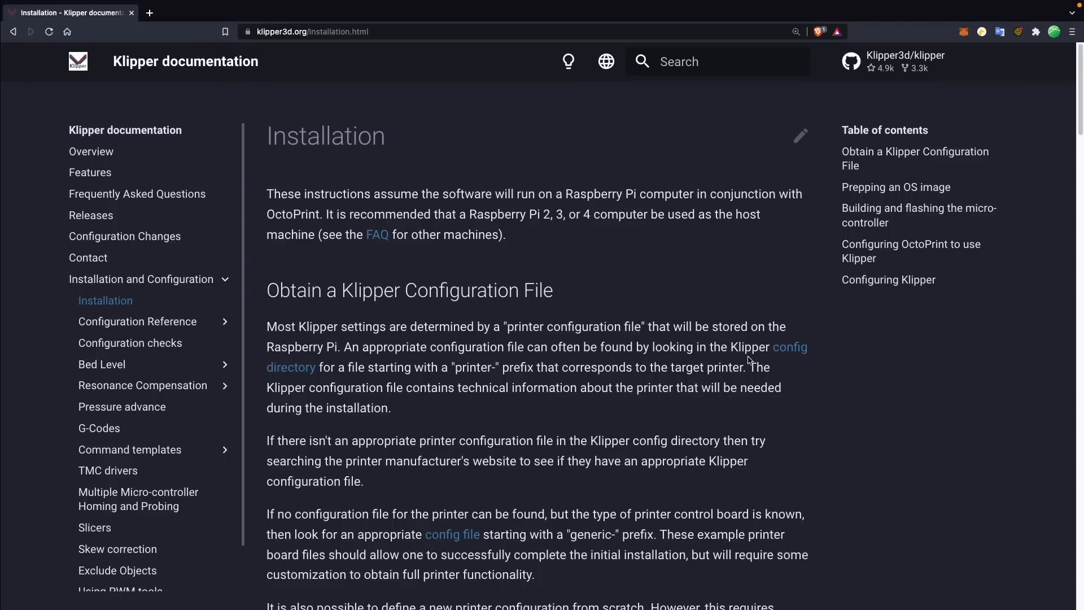
{"action": "left_click", "coordinate": [788, 346]}
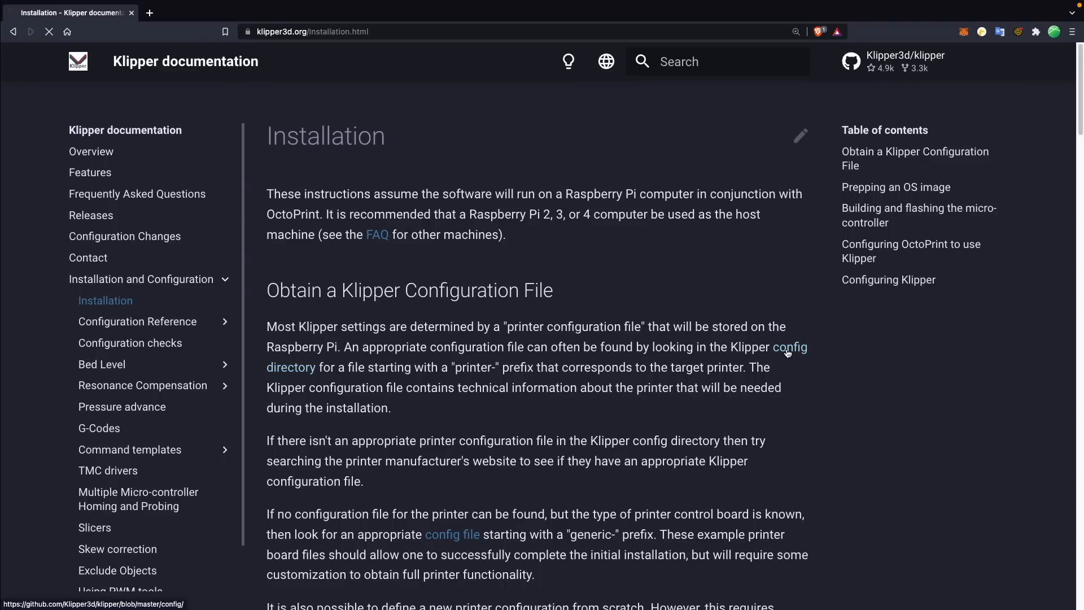
{"action": "left_click", "coordinate": [789, 346]}
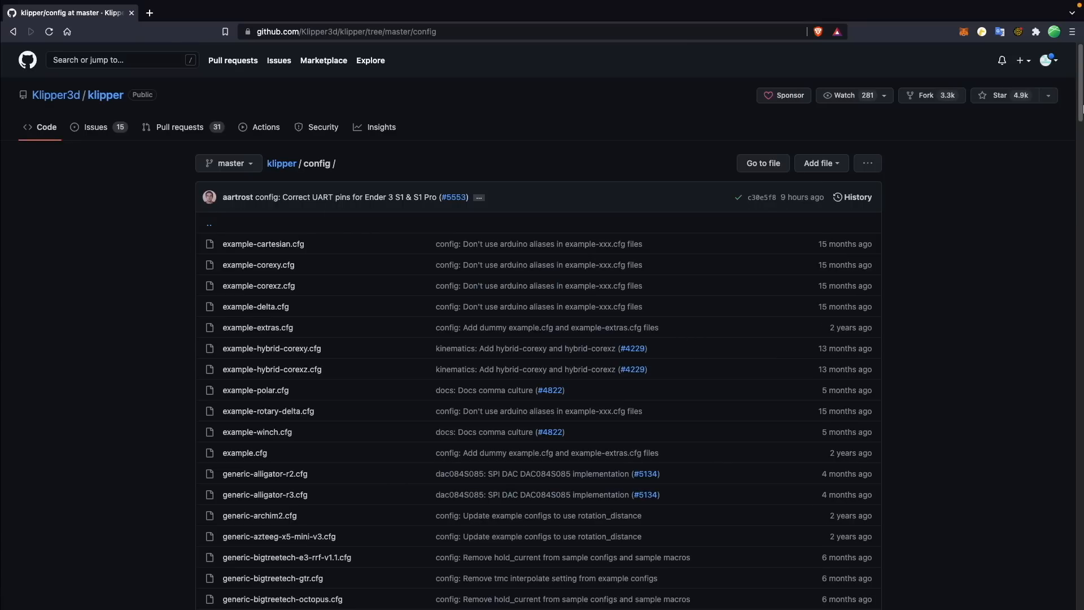
Step: Scroll Klipper's config list and open printer-creality-ender3-s1-2021.cfg to view its pin mappings
{"action": "scroll", "scroll_direction": "down", "scroll_amount": 3}
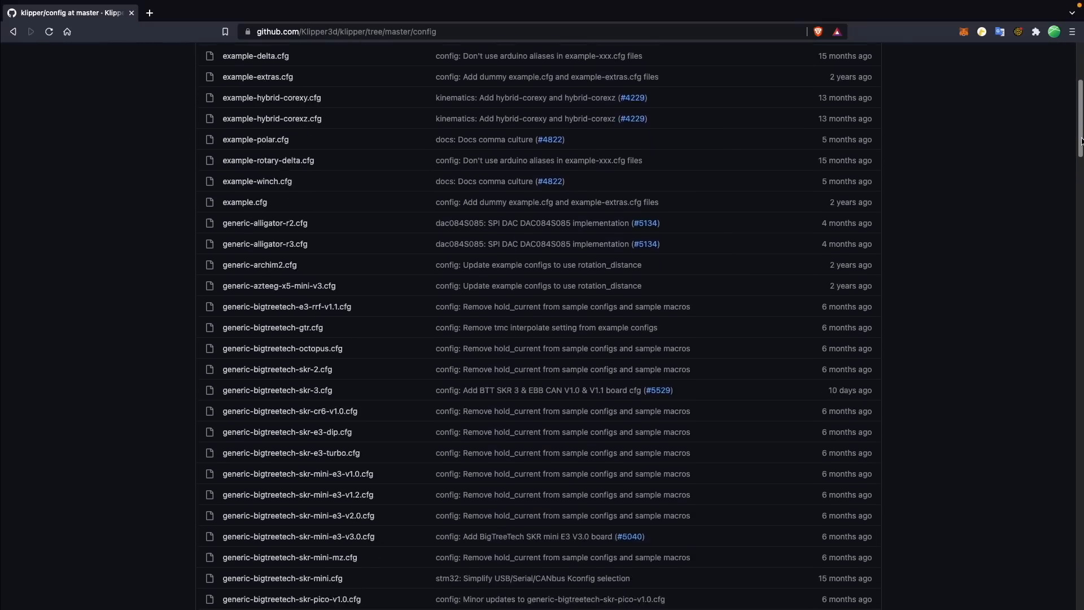
{"action": "scroll", "scroll_direction": "down", "scroll_amount": 3}
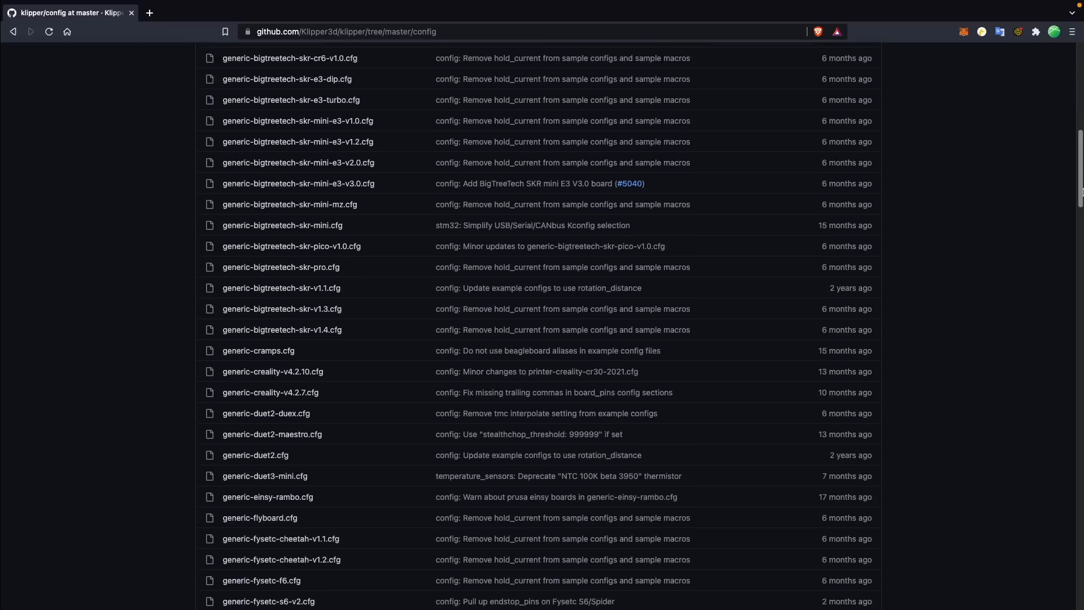
{"action": "scroll", "scroll_direction": "down", "scroll_amount": 3}
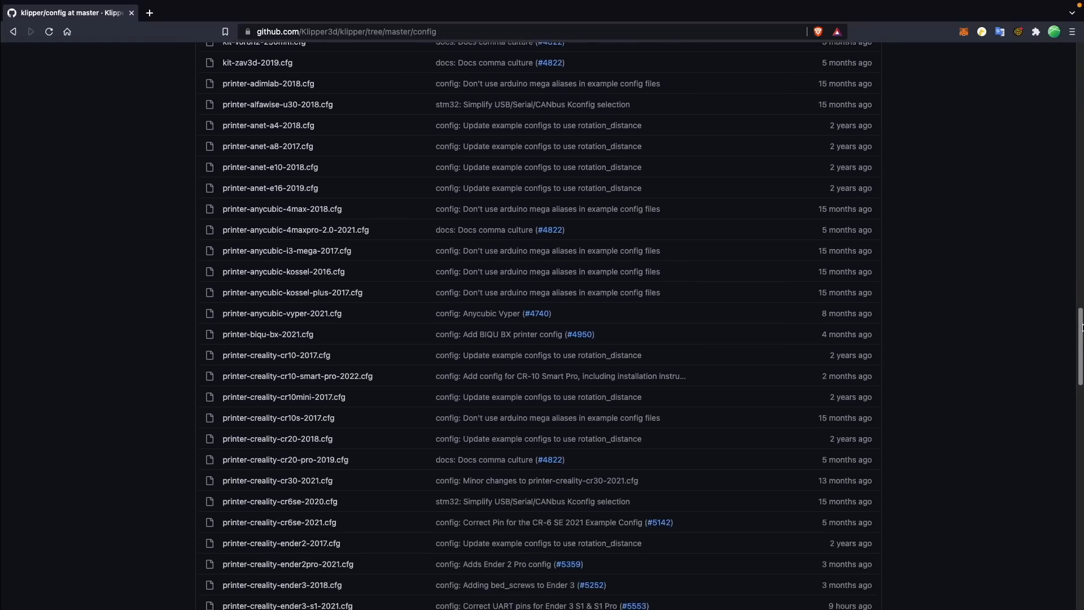
{"action": "scroll", "scroll_direction": "down", "scroll_amount": 3}
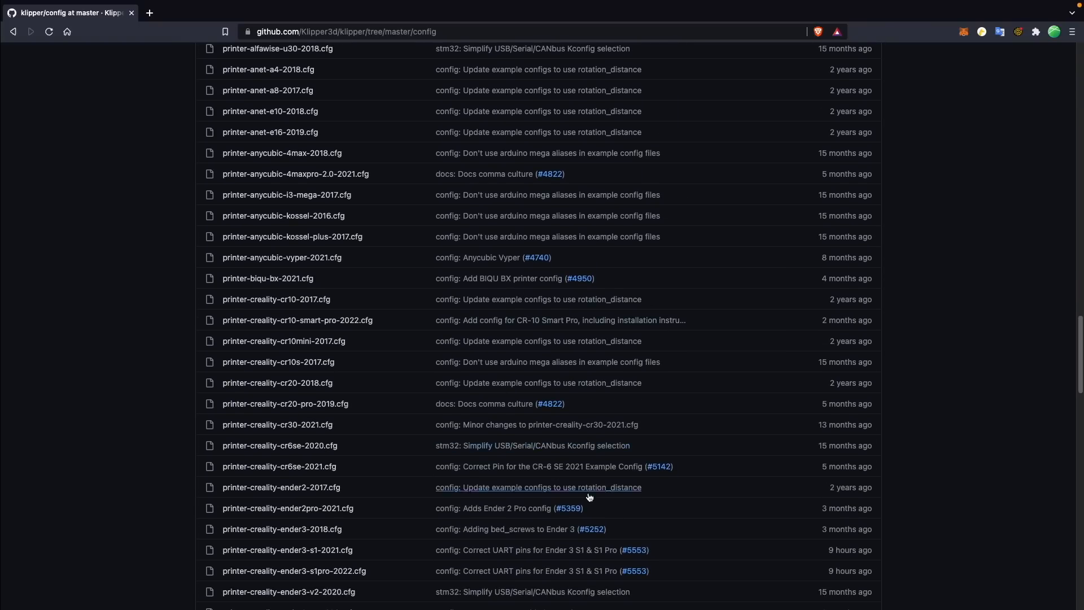
{"action": "scroll", "scroll_direction": "down", "scroll_amount": 3}
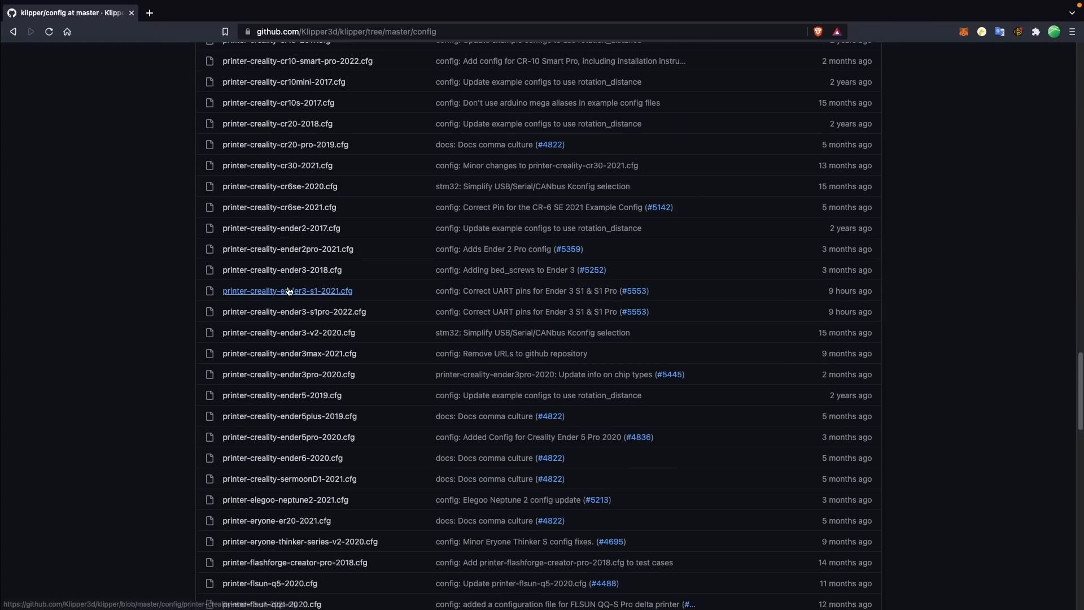
{"action": "left_click", "coordinate": [287, 290]}
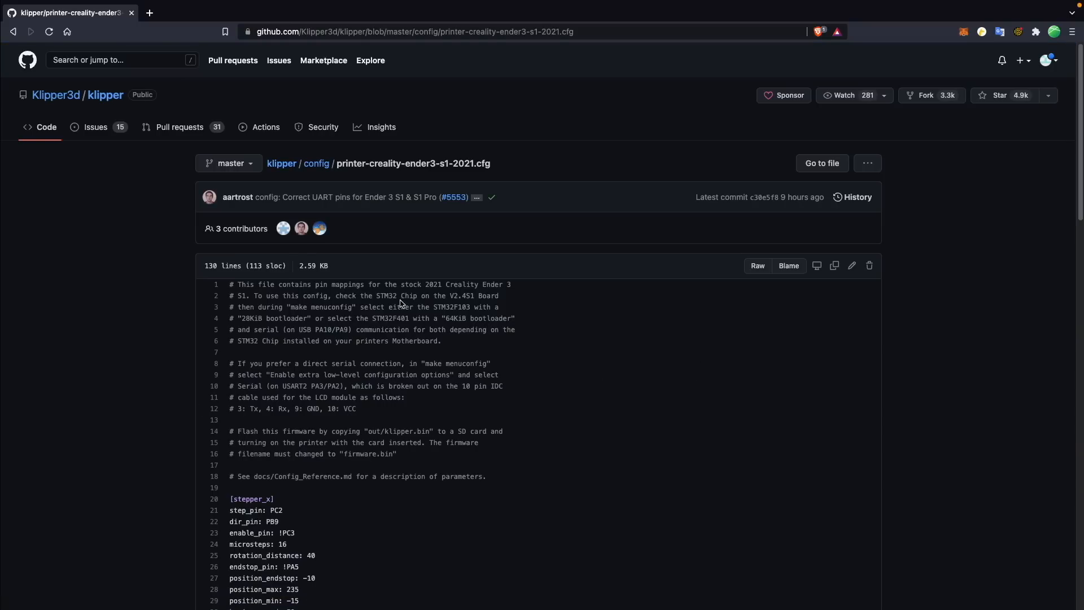